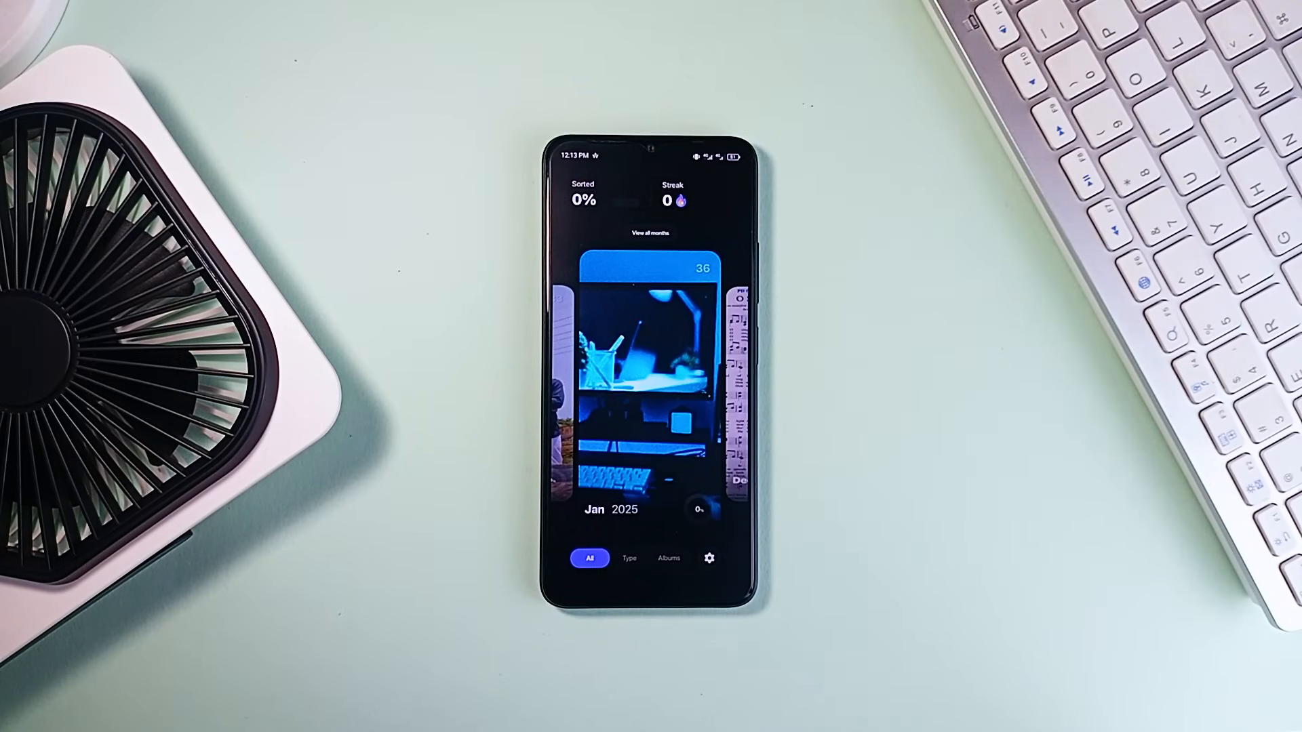
- Sort the current January 2025 photo so progress reaches 4% with a one-day streak
{"action": "left_click", "coordinate": [649, 374]}
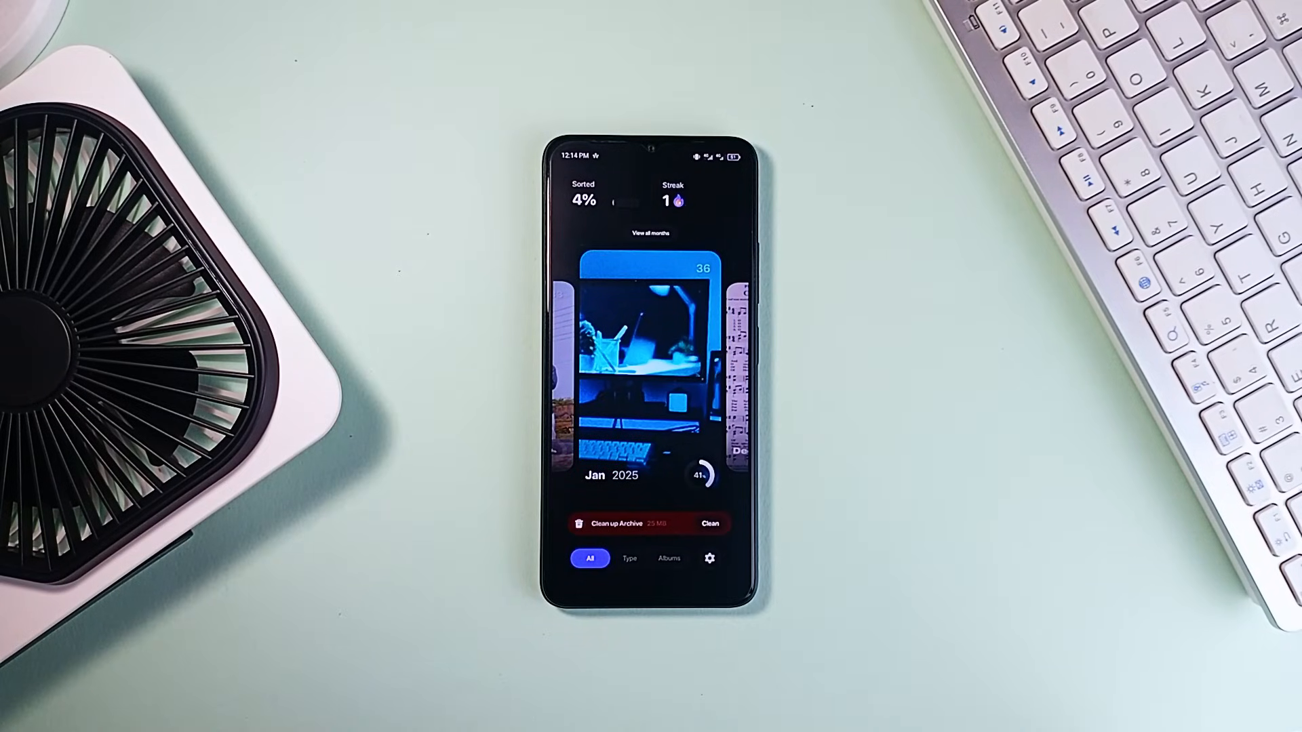
- Show the overview of all sorted months and scroll down from 2025 to 2024
{"action": "left_click", "coordinate": [650, 234]}
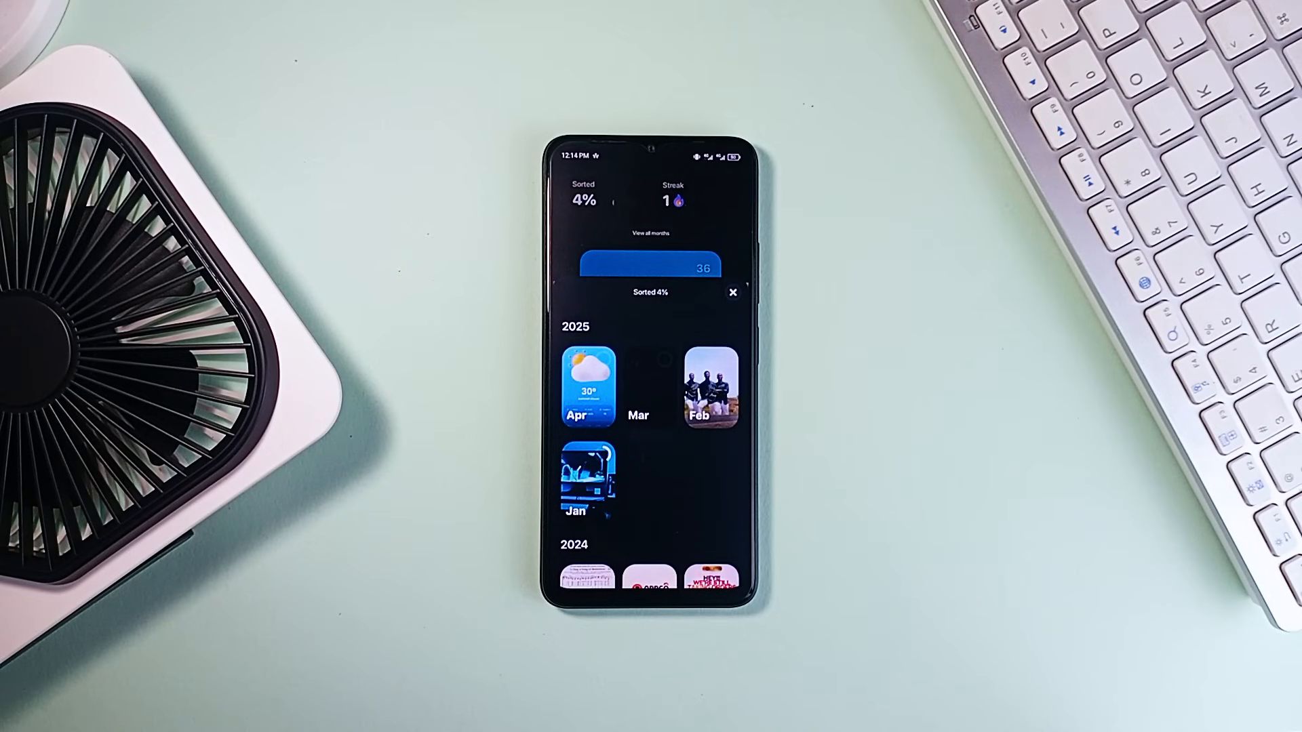
{"action": "scroll", "scroll_direction": "down", "scroll_amount": 3}
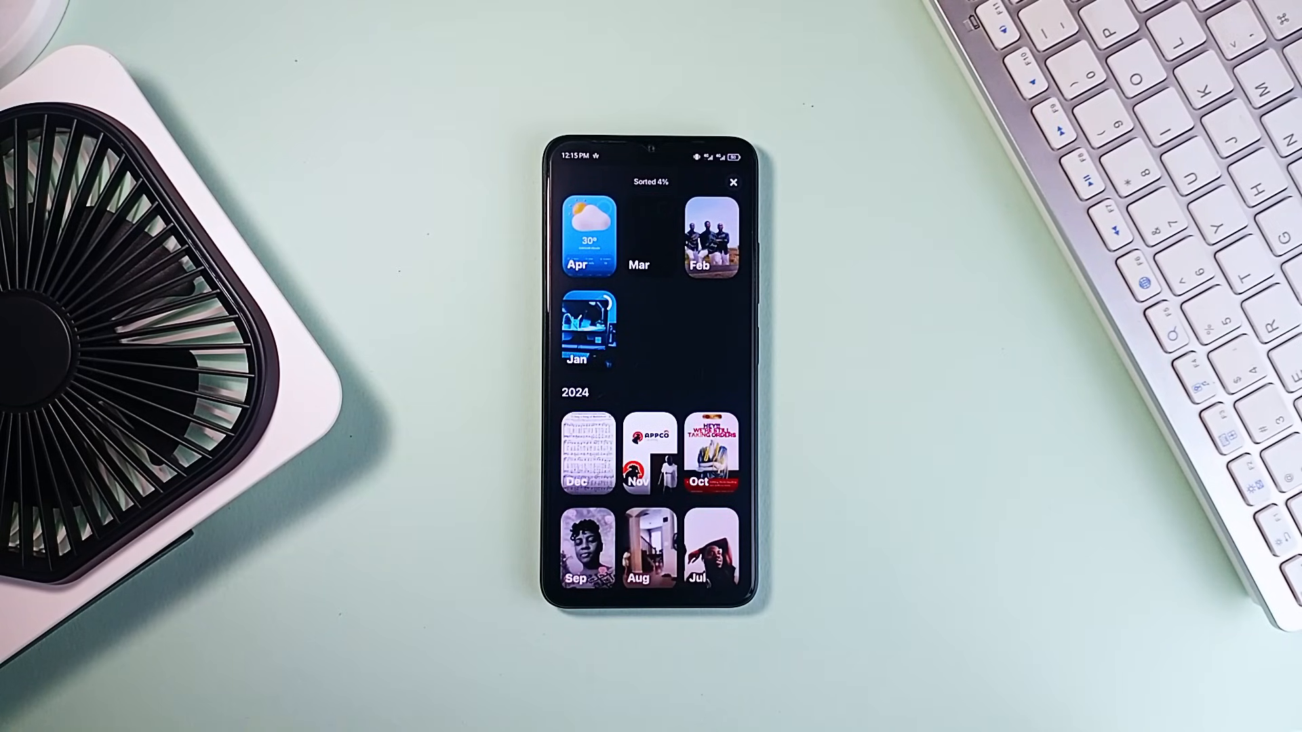
{"action": "scroll", "scroll_direction": "down", "scroll_amount": 3}
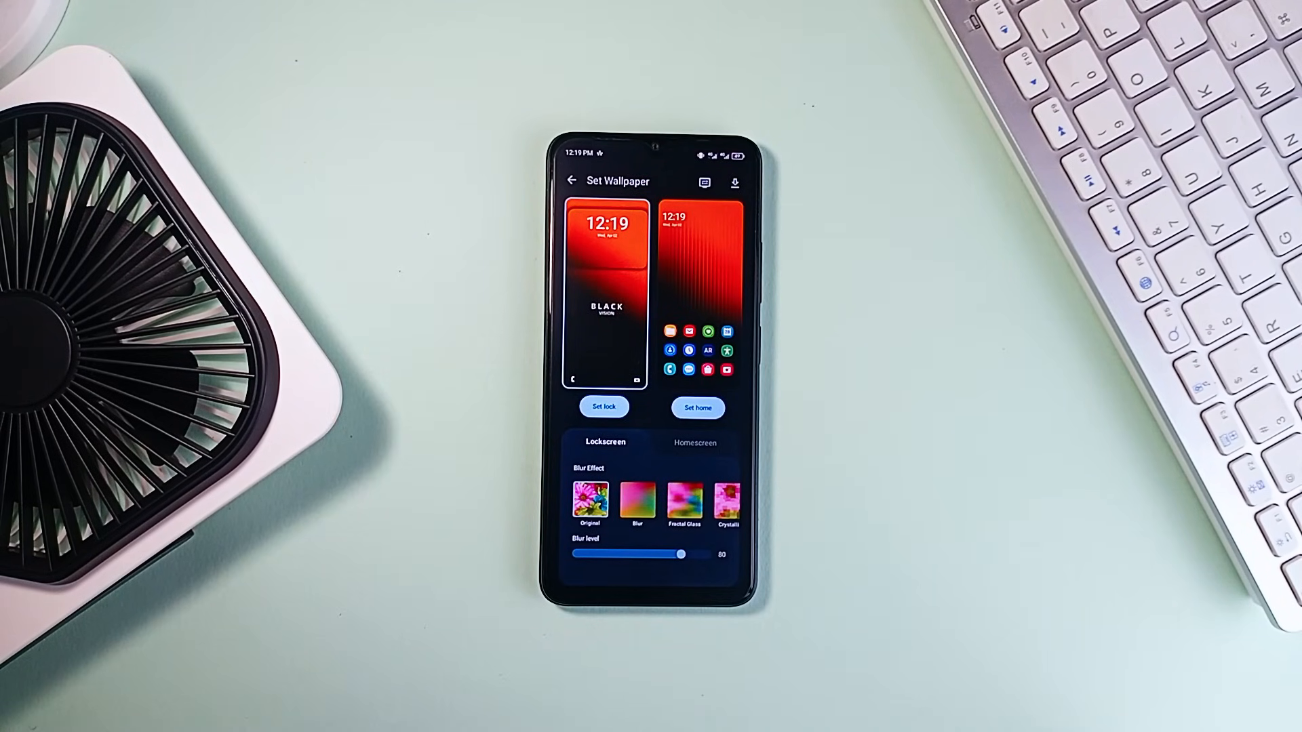
- Set the blurred wallpaper on the lock screen, then the home screen at blur level 45
{"action": "left_click", "coordinate": [637, 500]}
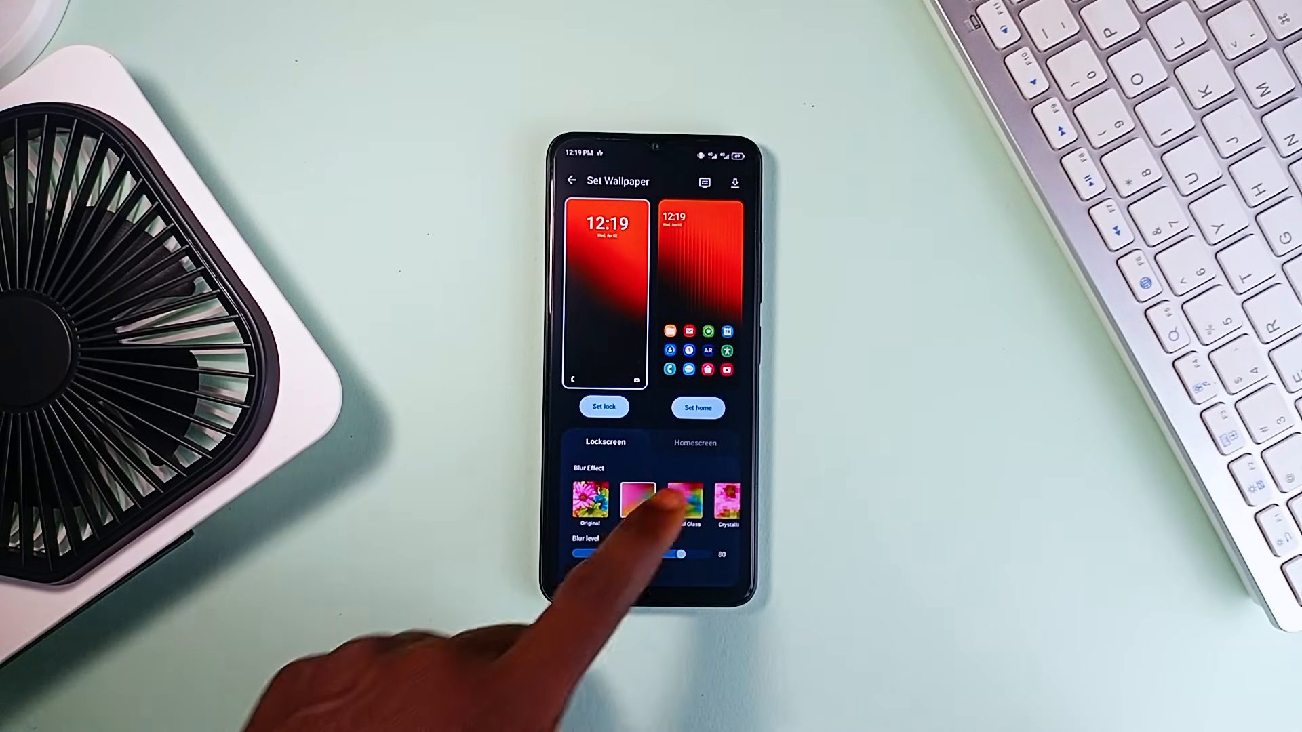
{"action": "left_click", "coordinate": [693, 442]}
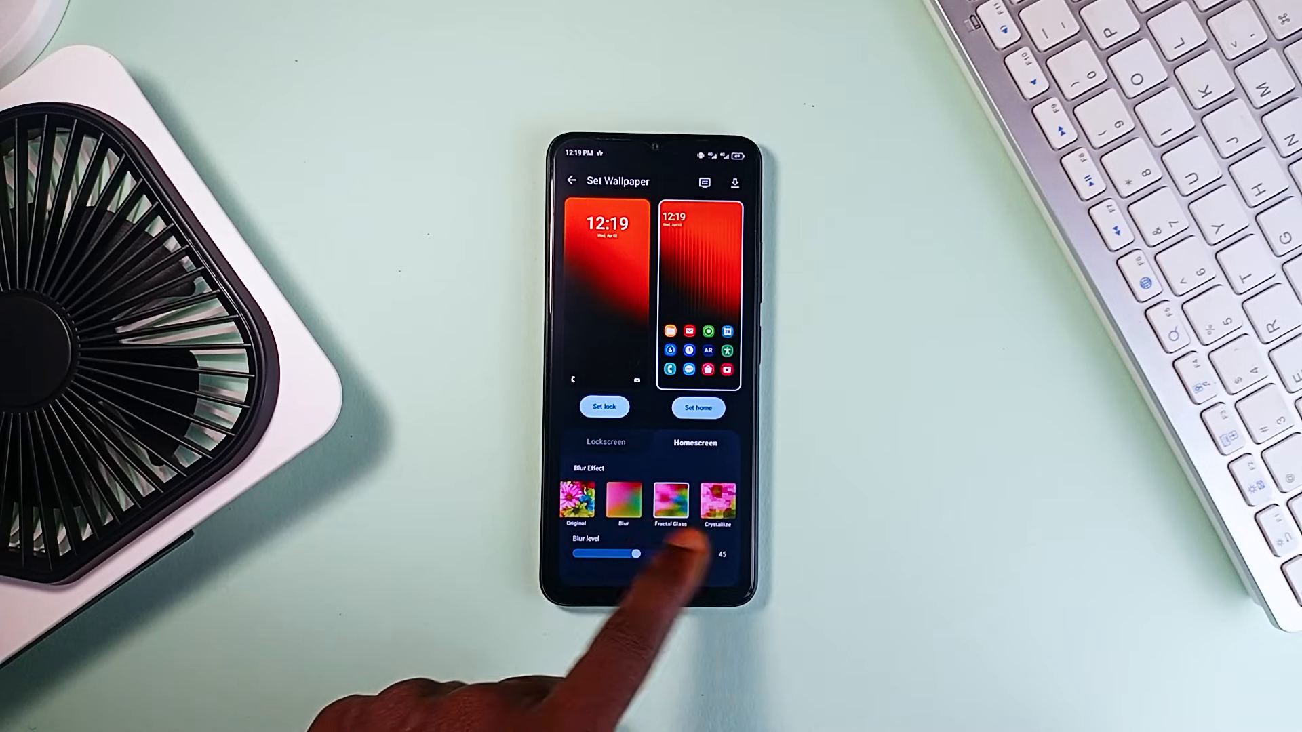
{"action": "mouse_move", "coordinate": [664, 540]}
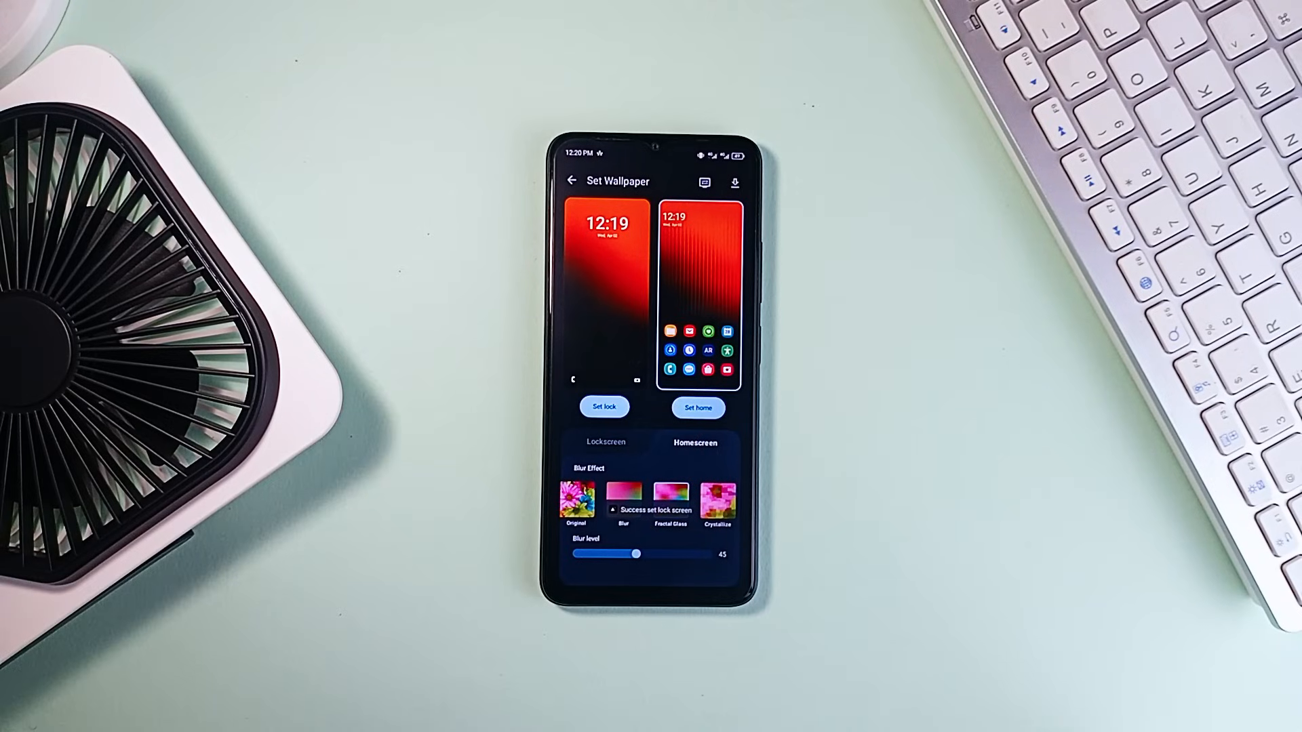
{"action": "left_click", "coordinate": [697, 407]}
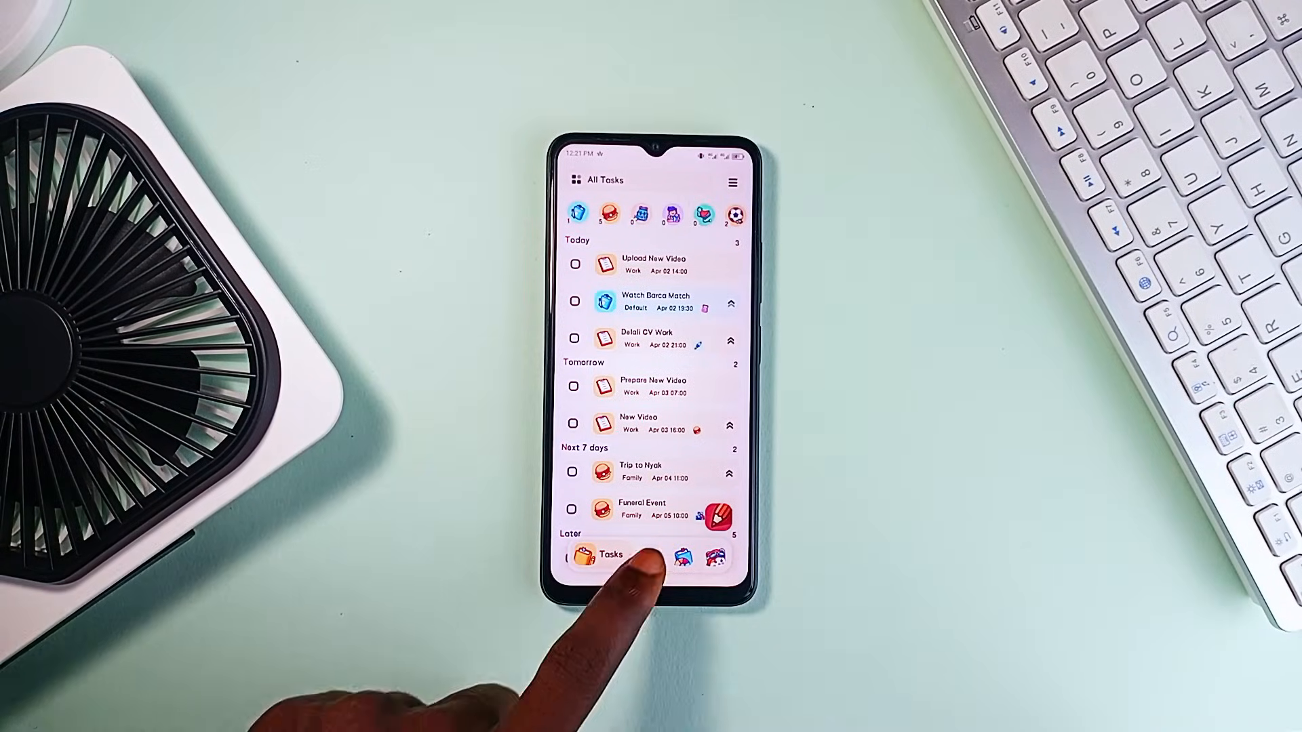
- Show the April 2025 calendar with the tasks scheduled for April 2
{"action": "left_click", "coordinate": [643, 553]}
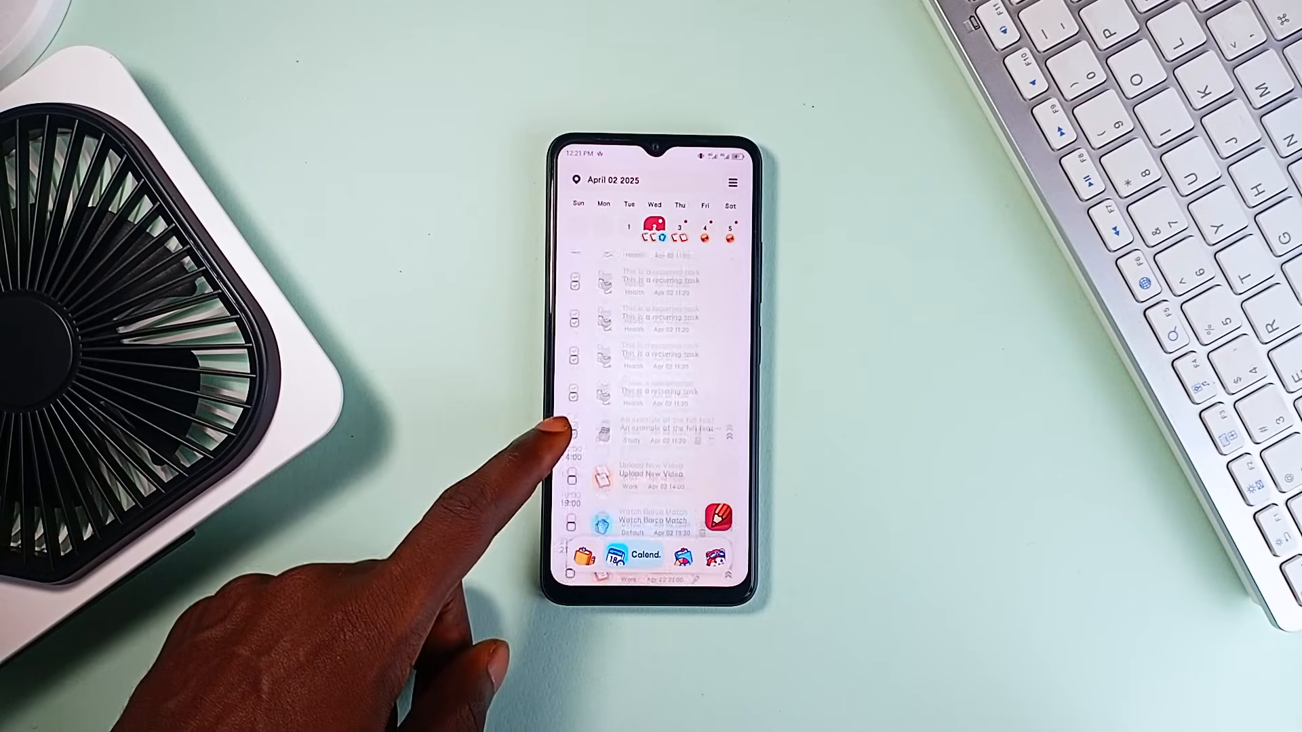
{"action": "scroll", "scroll_direction": "up", "scroll_amount": 3}
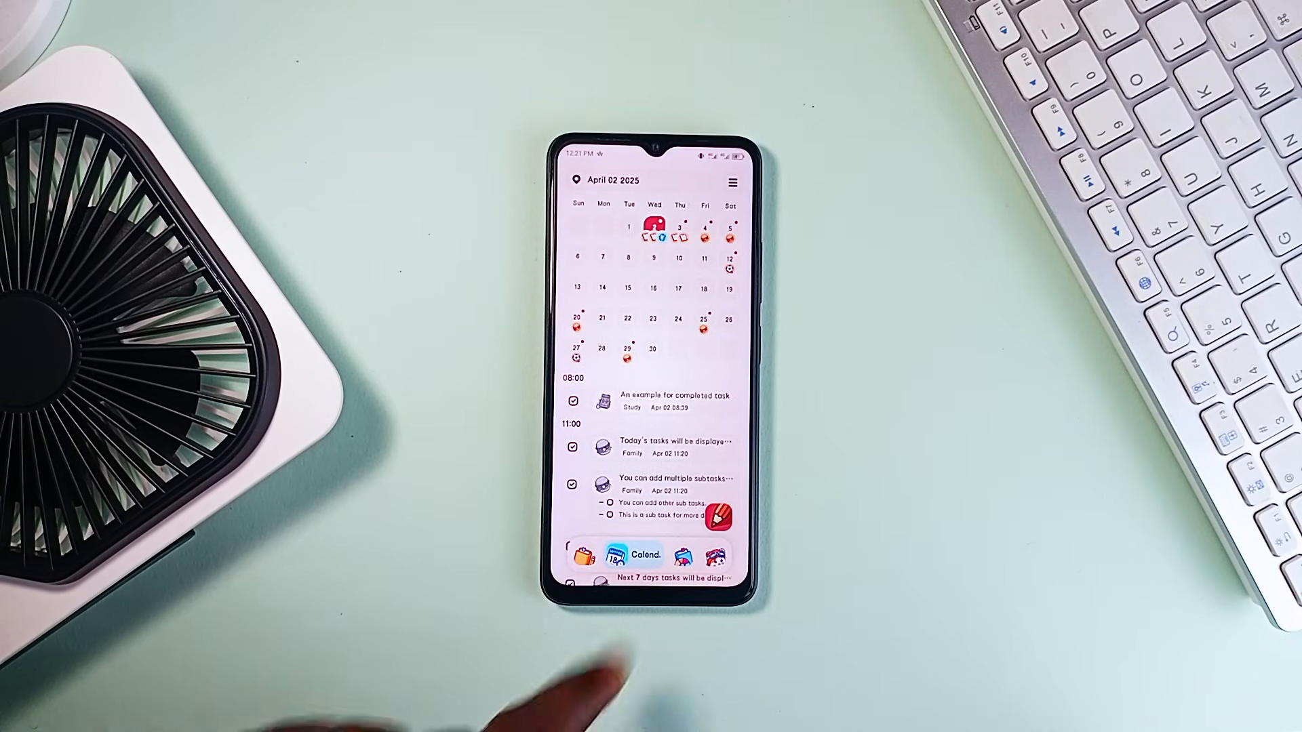
- Review the task statistics list and tag charts, then return to the Today/Tomorrow/Next 7 days list
{"action": "left_click", "coordinate": [674, 554]}
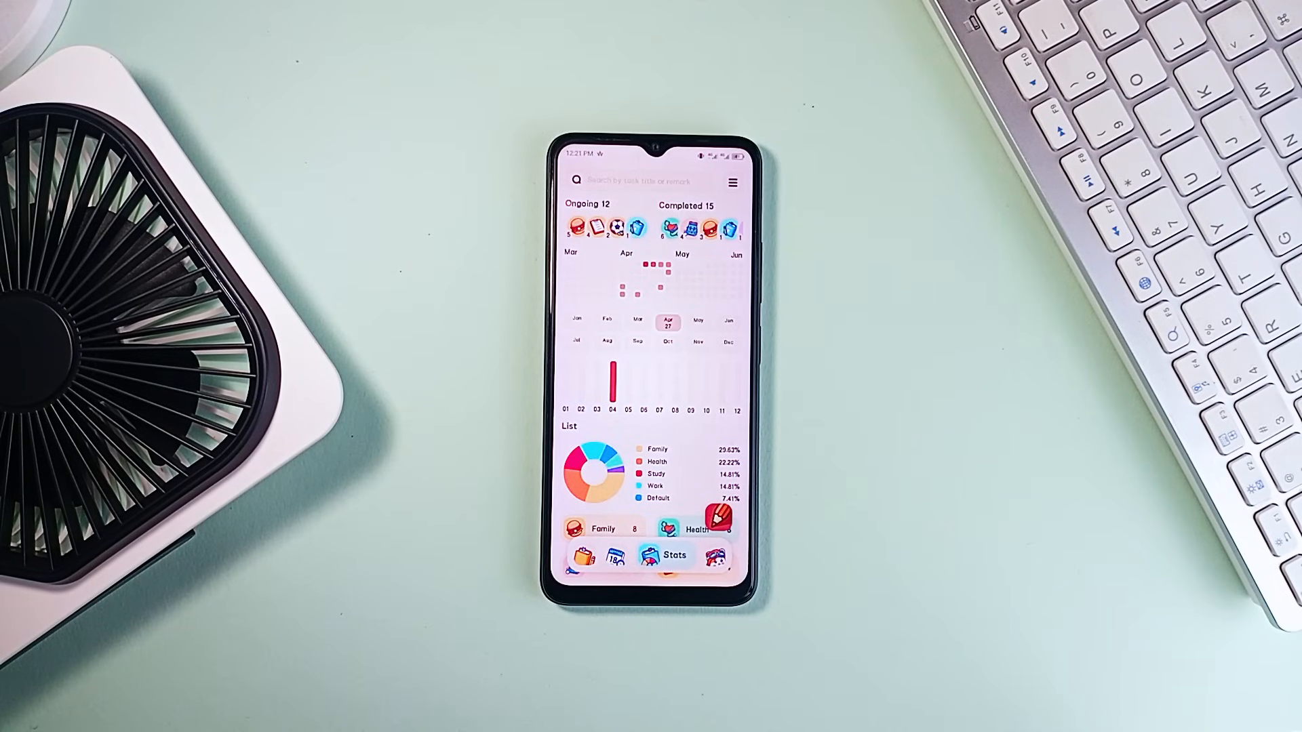
{"action": "scroll", "scroll_direction": "down", "scroll_amount": 3}
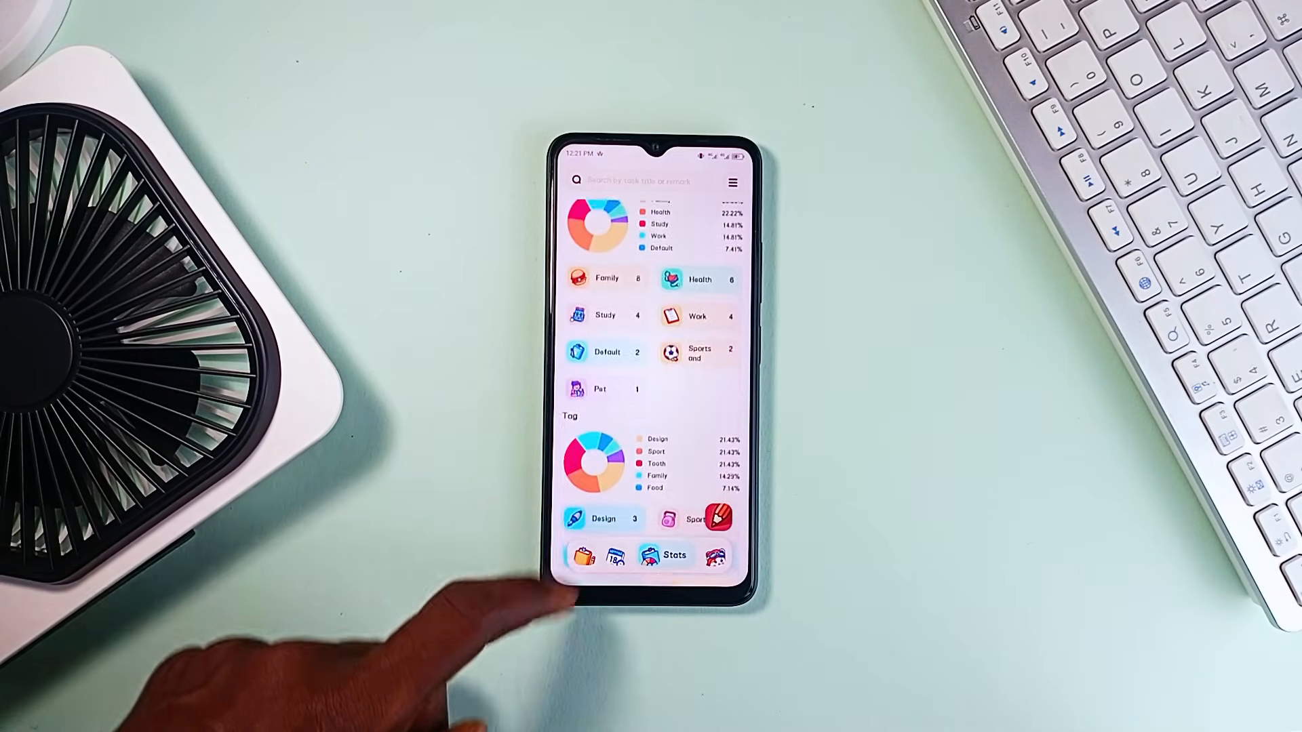
{"action": "left_click", "coordinate": [641, 567]}
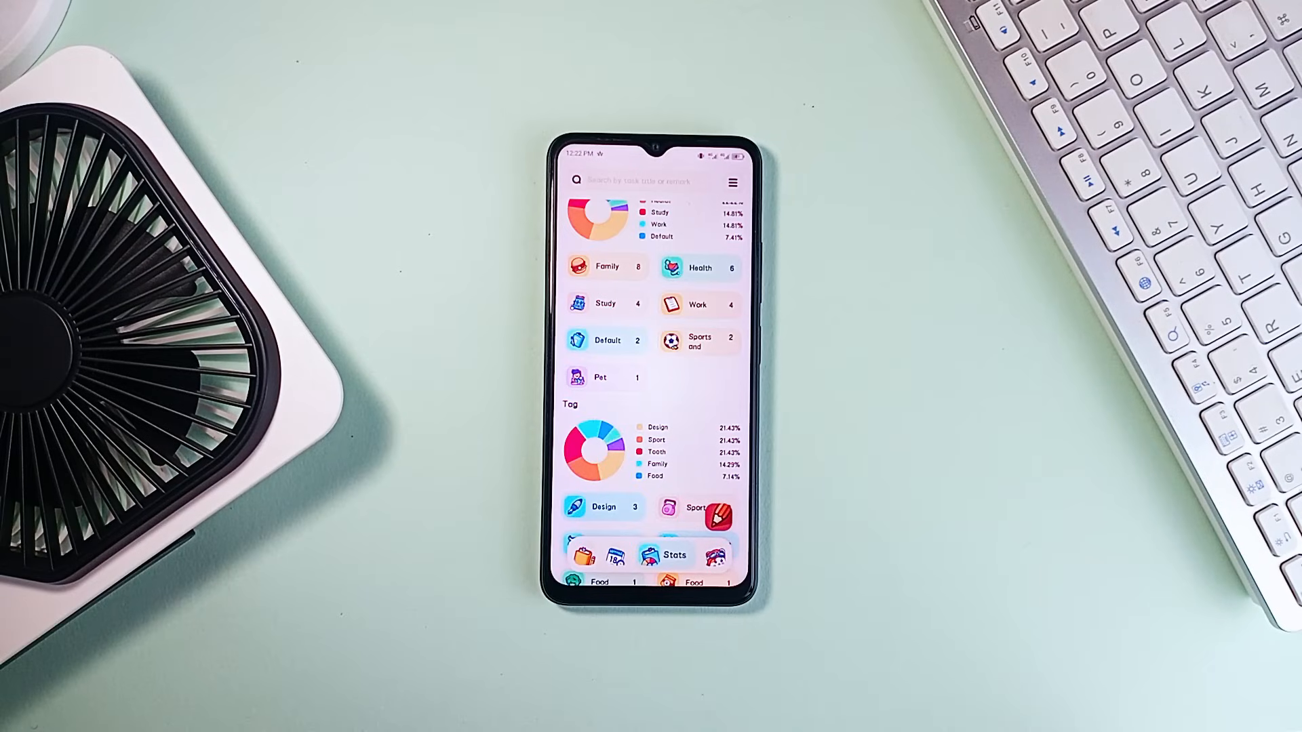
{"action": "scroll", "scroll_direction": "down", "scroll_amount": 3}
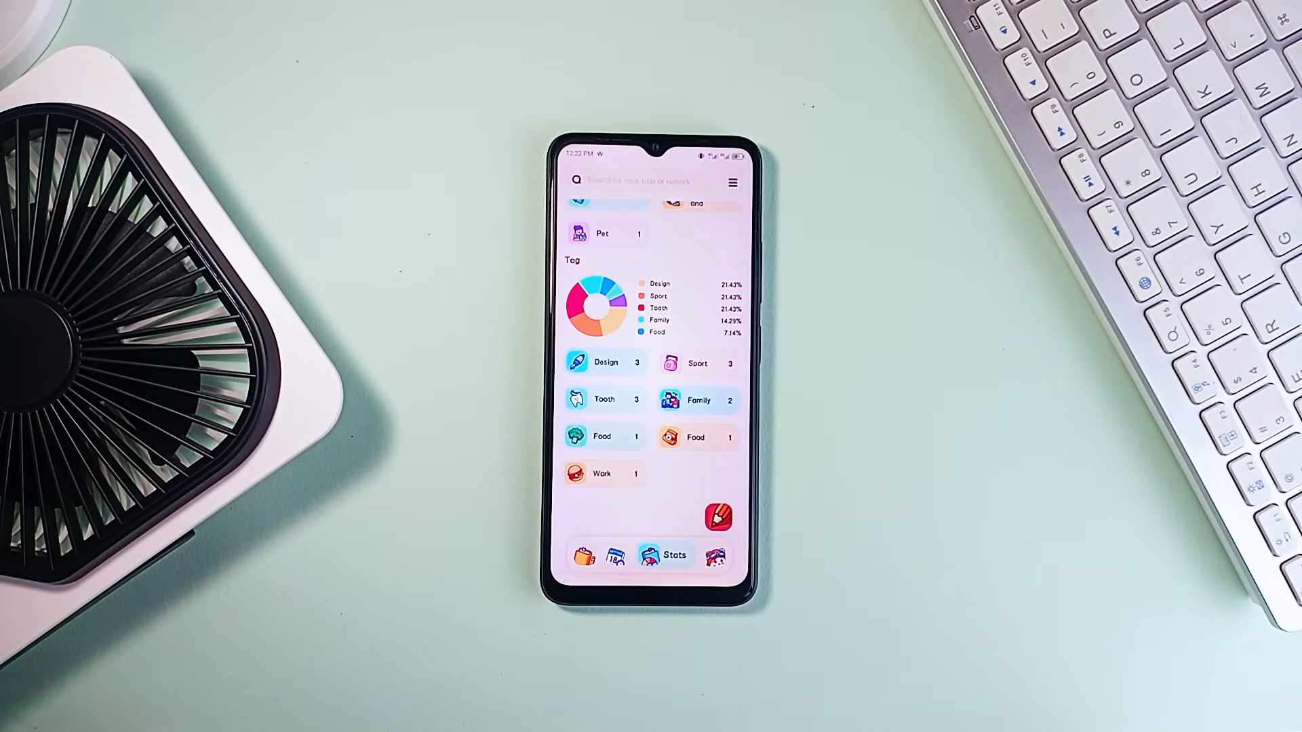
{"action": "left_click", "coordinate": [607, 554]}
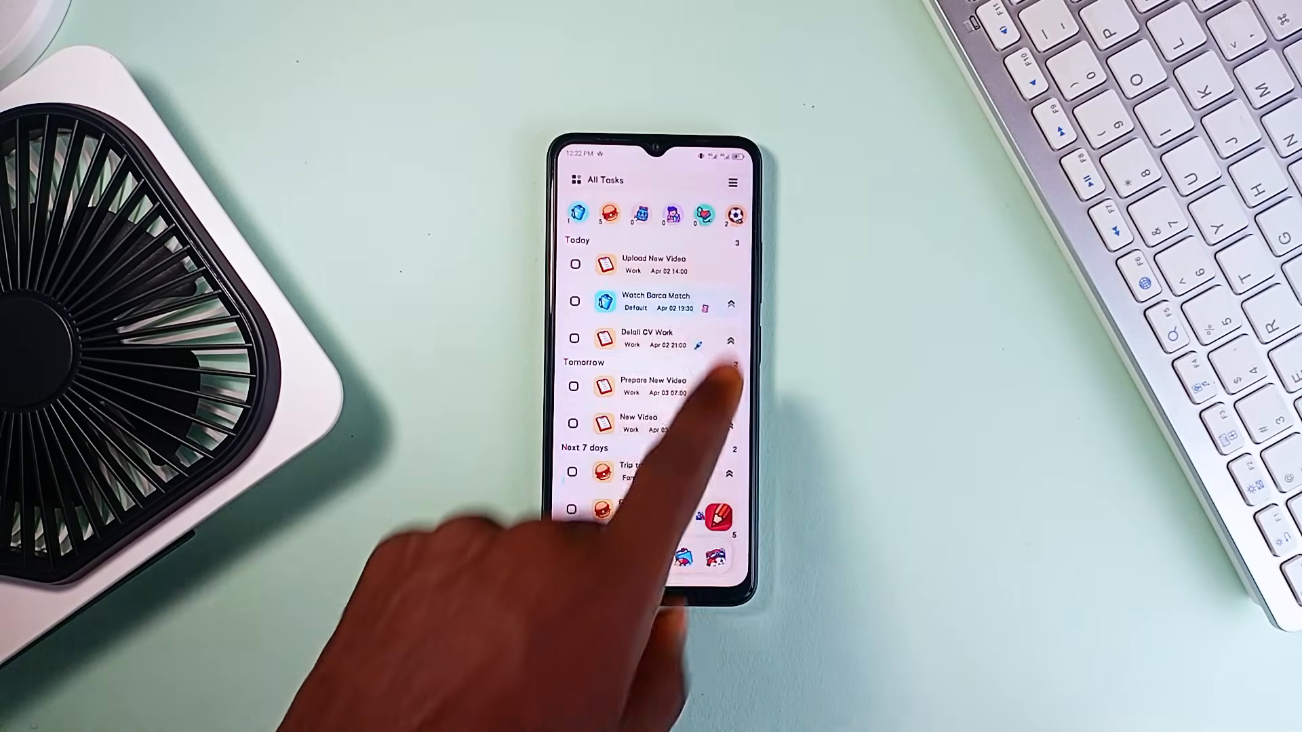
- Go to the app settings and choose List under Management
{"action": "left_click", "coordinate": [731, 180]}
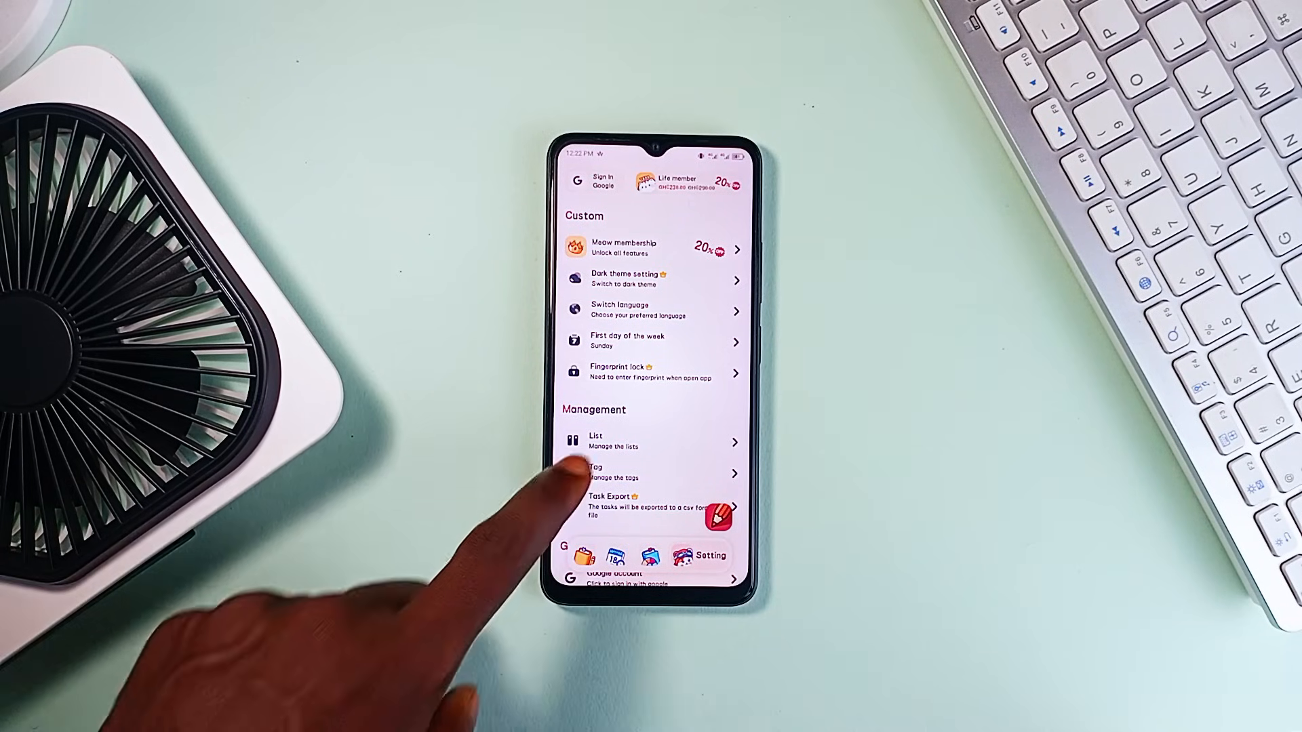
{"action": "left_click", "coordinate": [653, 441]}
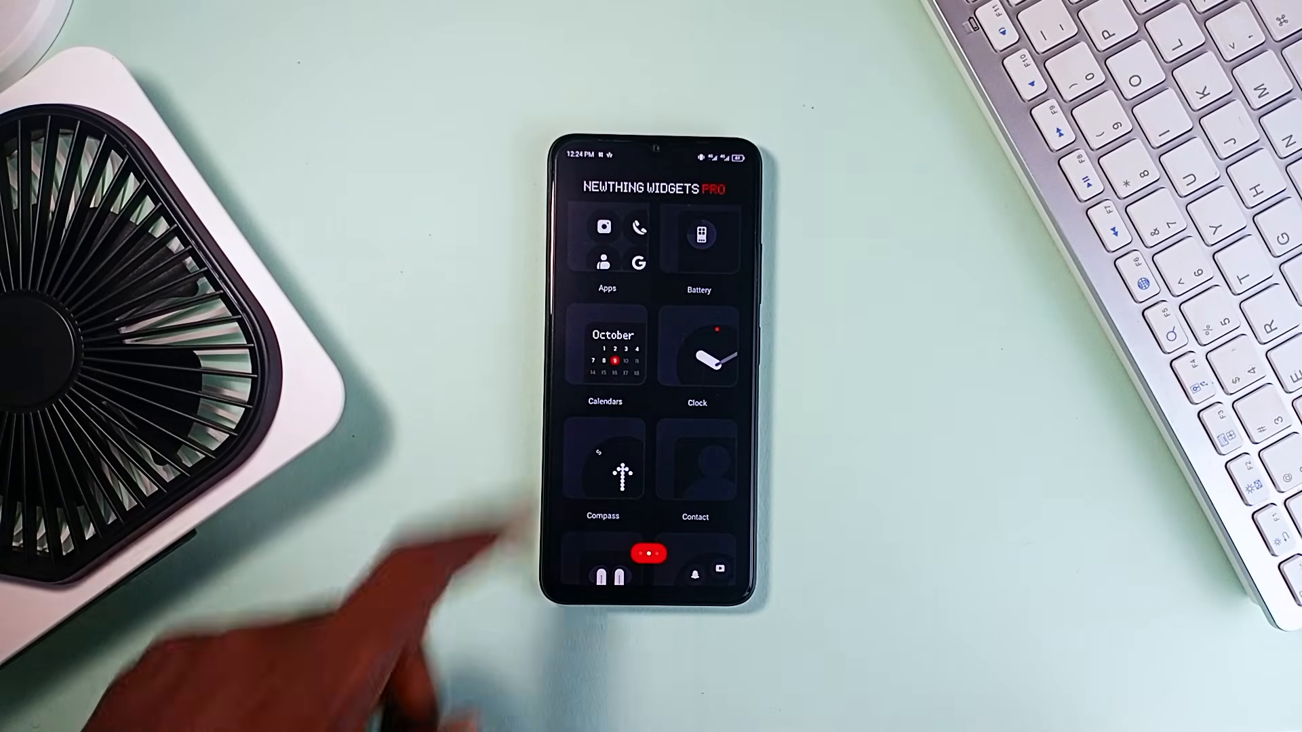
- Browse the app's Wallpapers collection from the widget category grid
{"action": "left_click", "coordinate": [605, 346]}
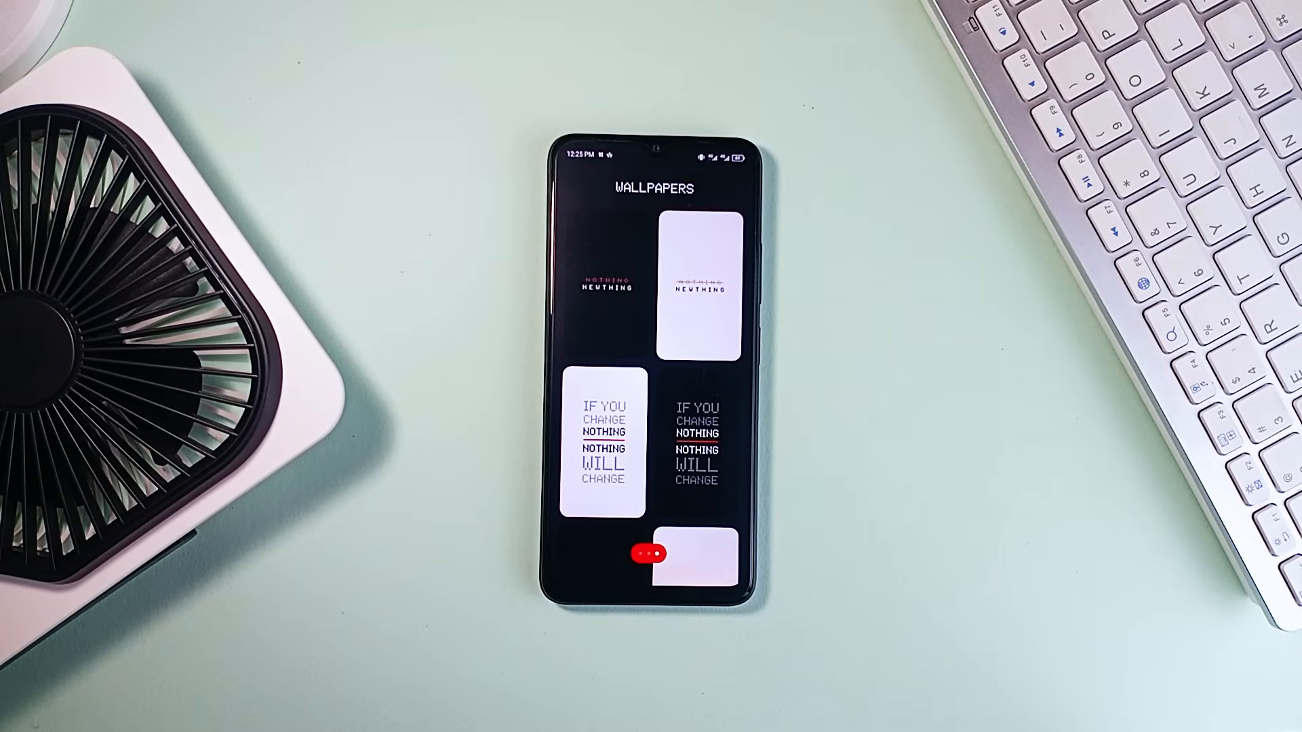
- Scroll through the gallery of Nothing-style wallpapers
{"action": "scroll", "scroll_direction": "down", "scroll_amount": 3}
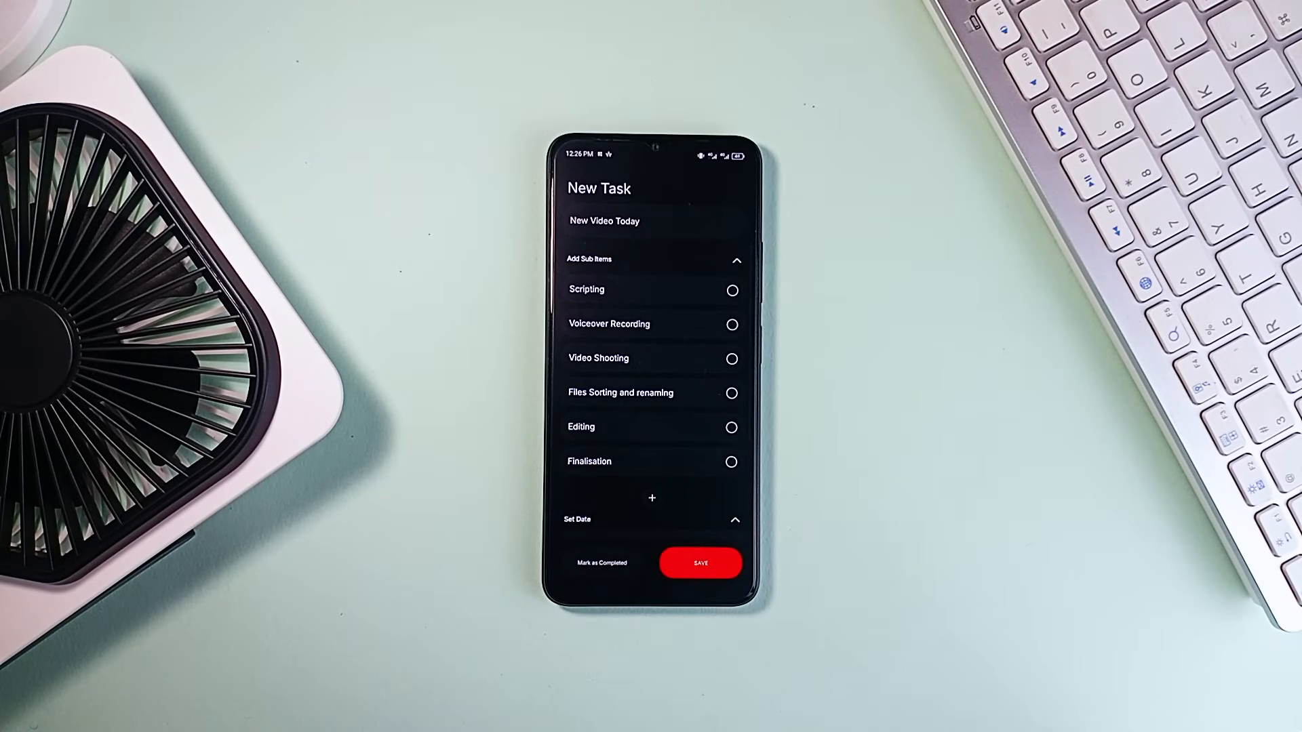
- Save the 'New Video Today' task with six sub-items so it lists beside Barca match
{"action": "left_click", "coordinate": [731, 290]}
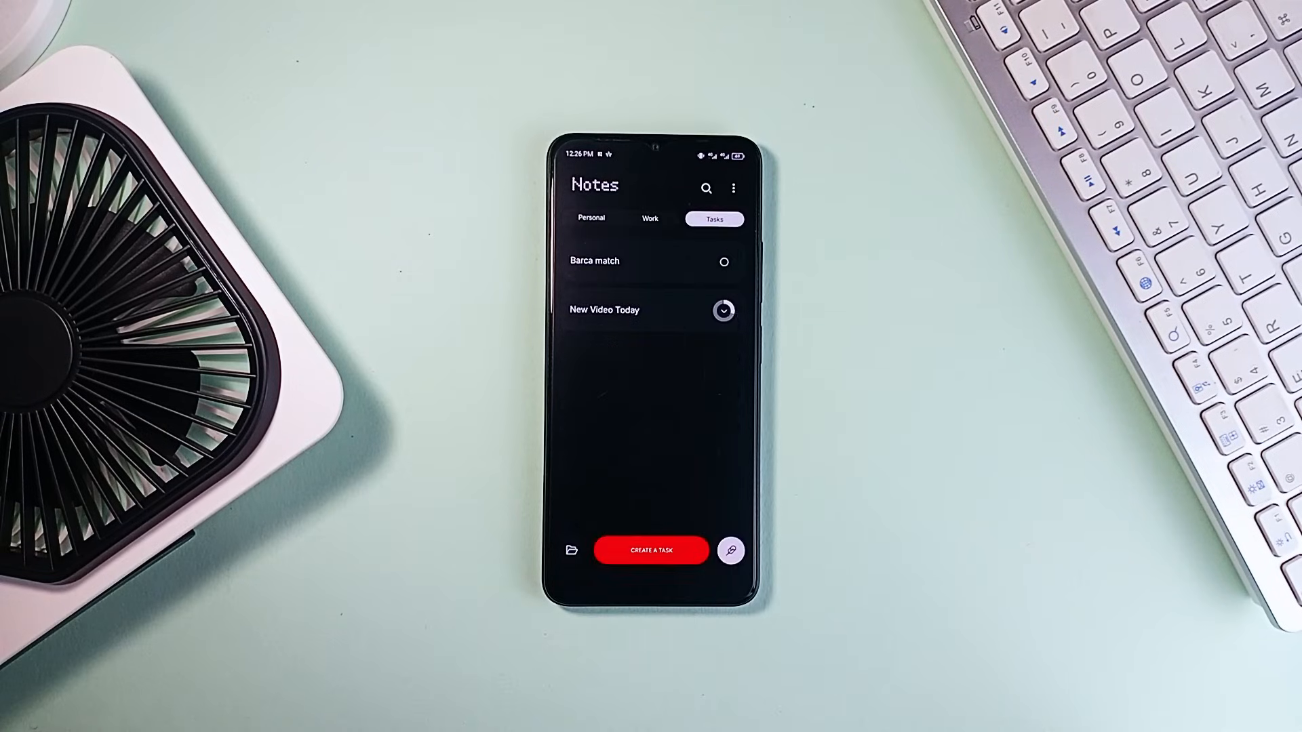
{"action": "left_click", "coordinate": [590, 217]}
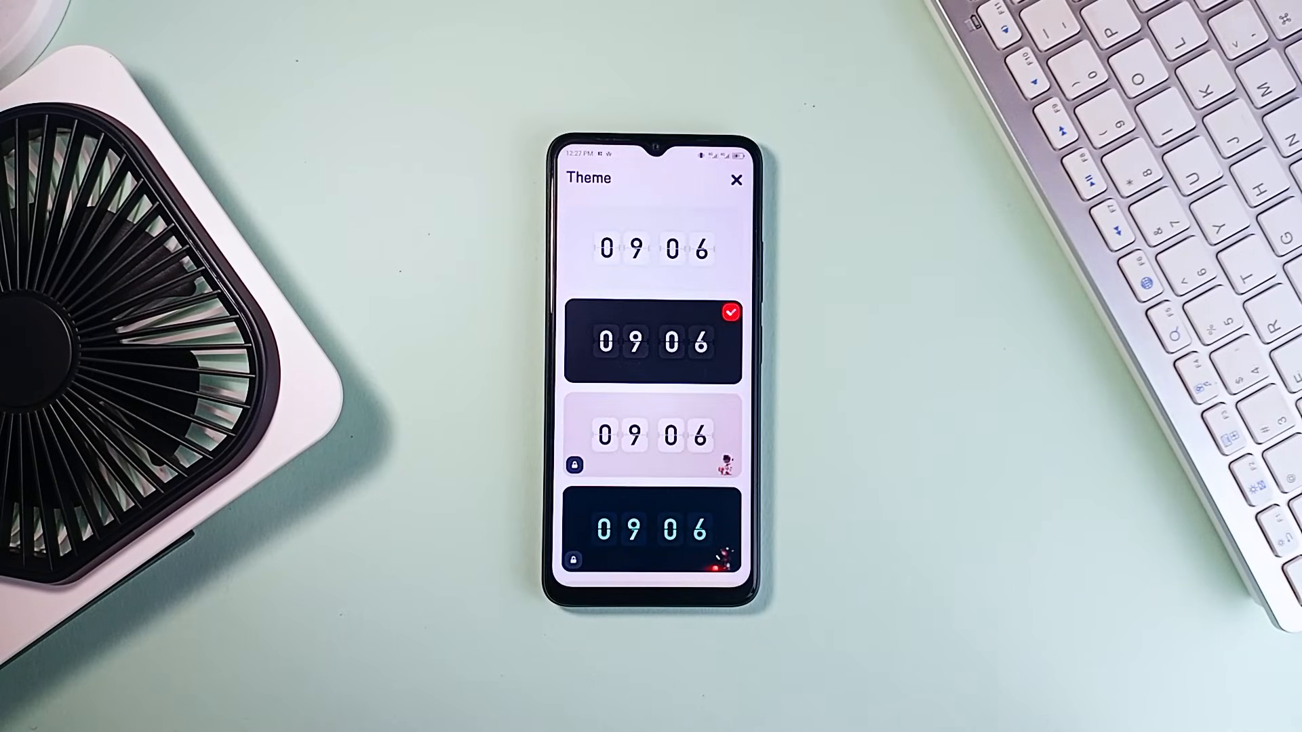
- Leave the clock theme choices and show the White noise player screen
{"action": "left_click", "coordinate": [673, 245]}
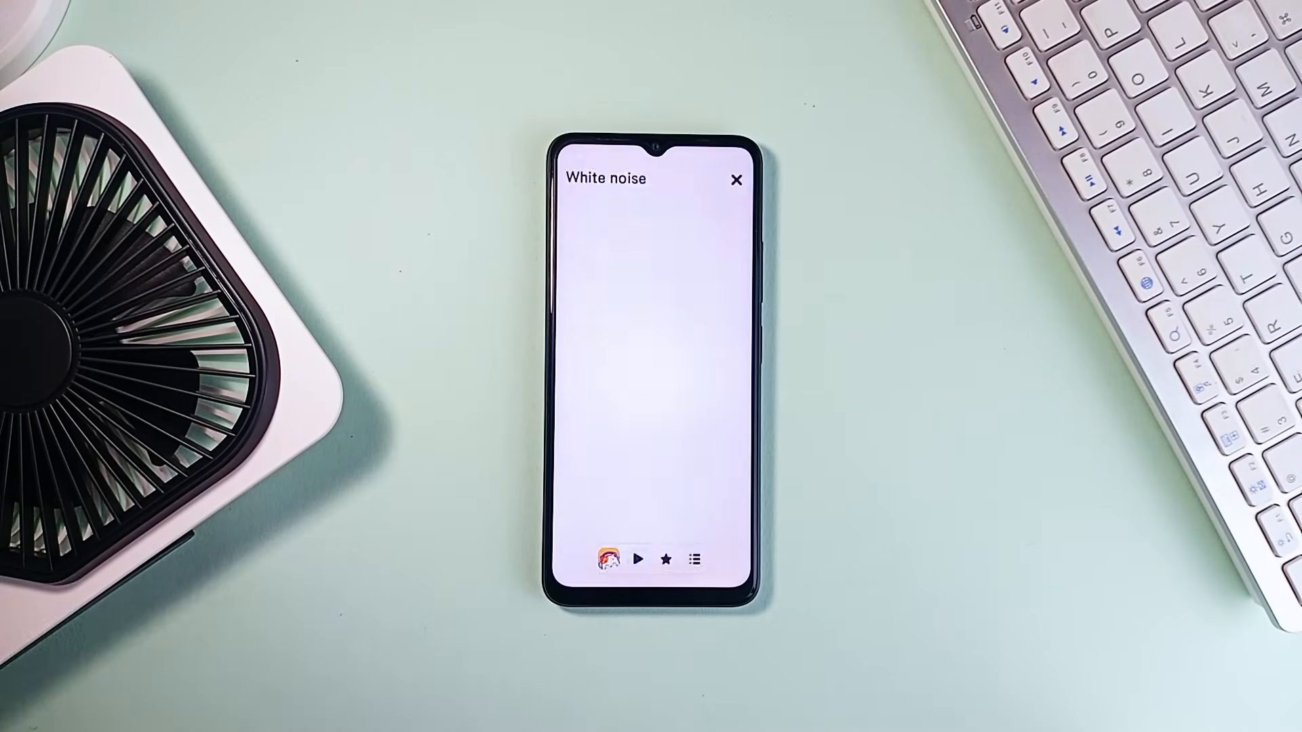
- Browse the Flip clock theme list down to the colourful illustrated clock themes
{"action": "left_click", "coordinate": [694, 557]}
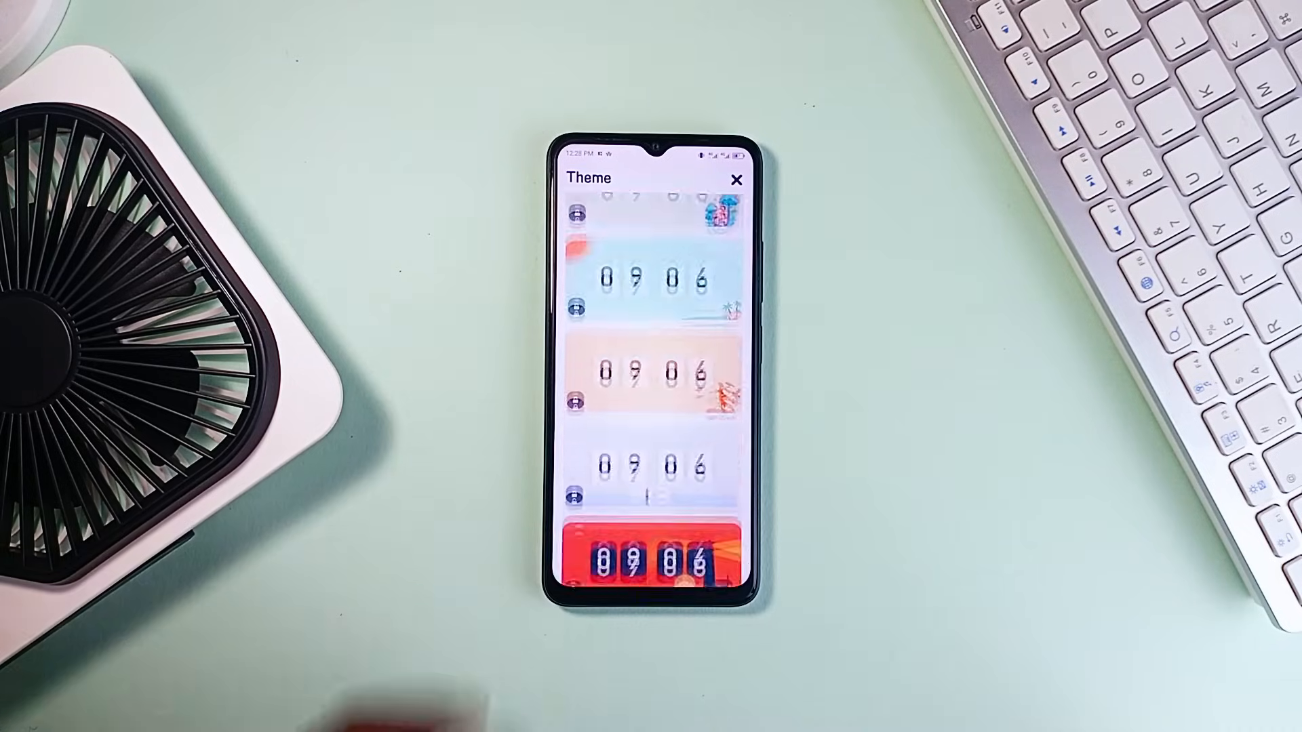
{"action": "scroll", "scroll_direction": "down", "scroll_amount": 3}
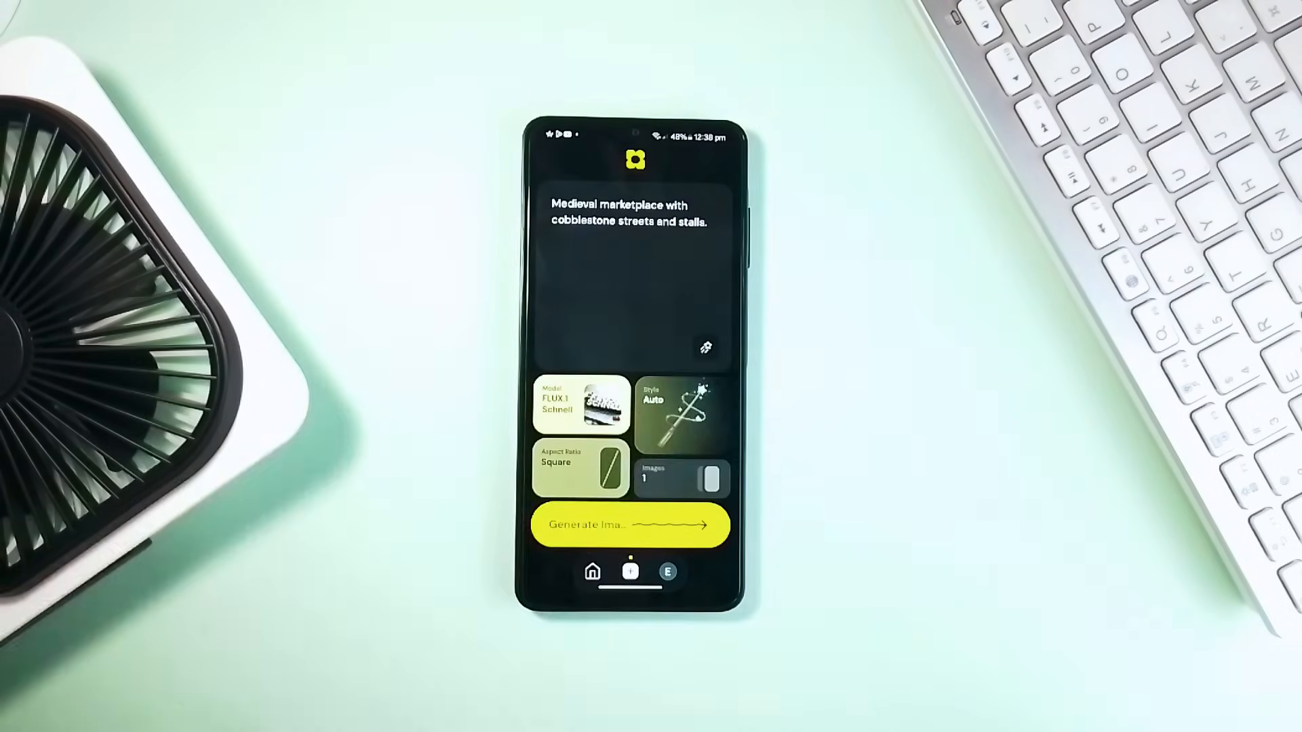
- Generate one square FLUX.1 Schnell image from the medieval marketplace prompt in Wallflower
{"action": "left_click", "coordinate": [629, 524]}
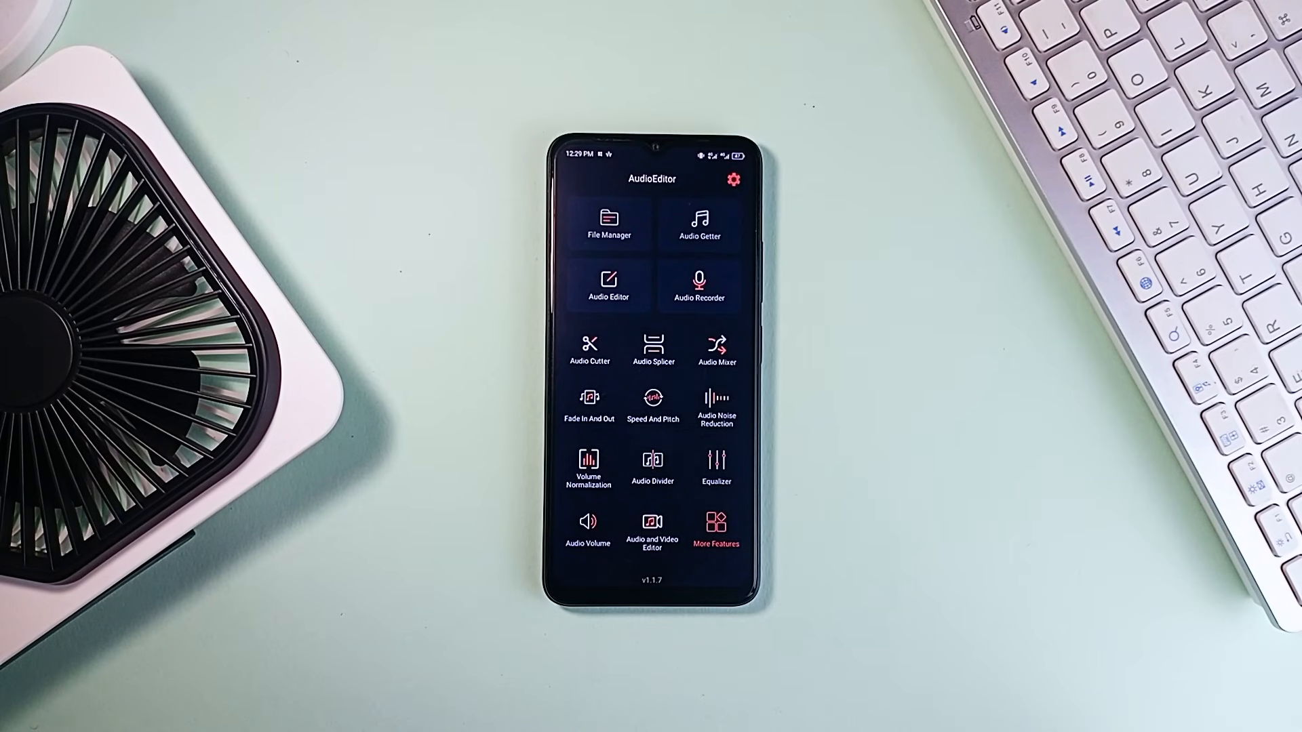
- Load the tv off track into AudioEditor's Equalizer with all five bands at 0 dB
{"action": "left_click", "coordinate": [608, 223]}
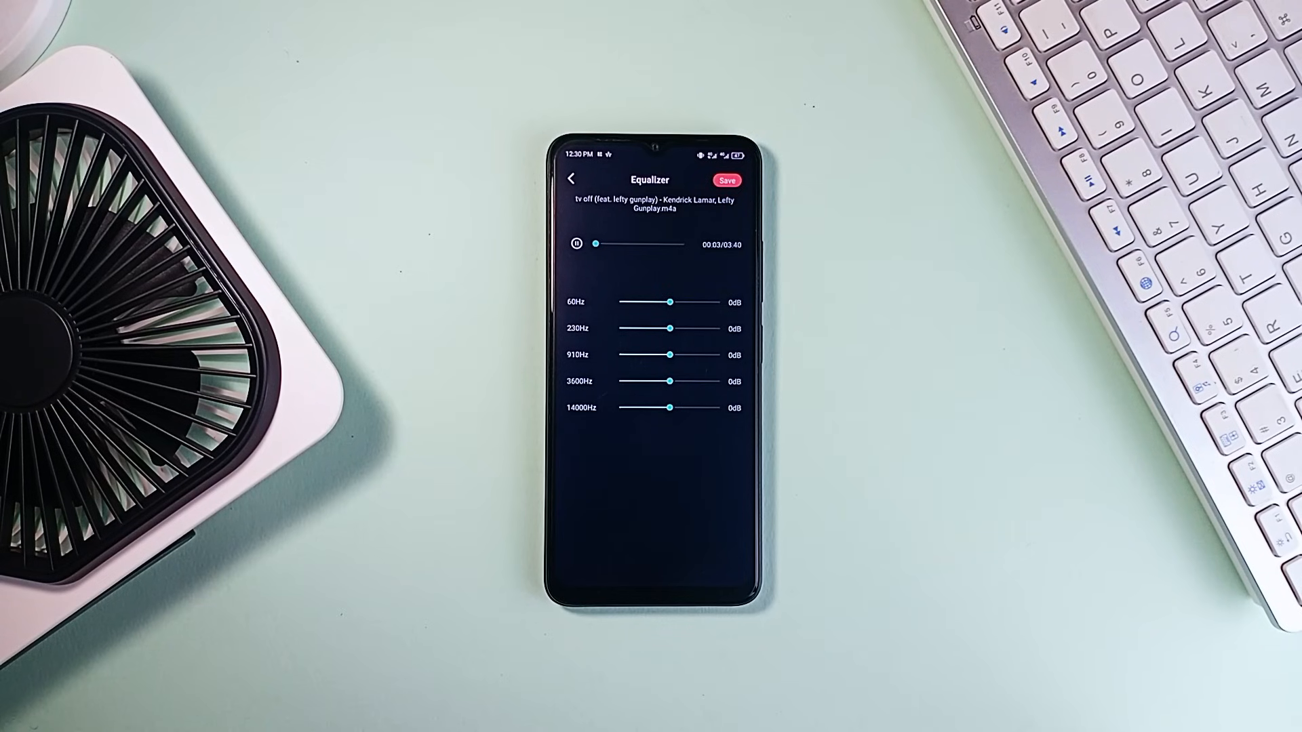
- Exit the equalizer unsaved and pick two audio files from All Folders
{"action": "left_click", "coordinate": [571, 179]}
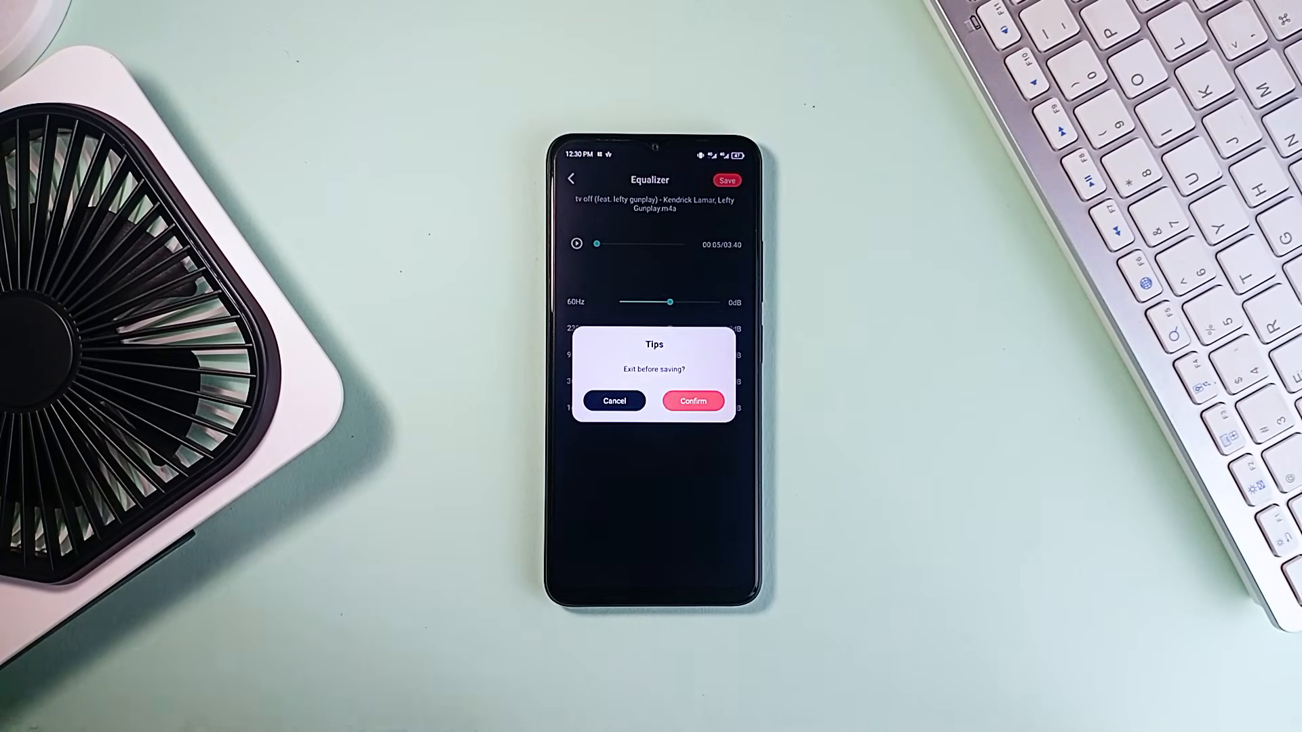
{"action": "left_click", "coordinate": [613, 401]}
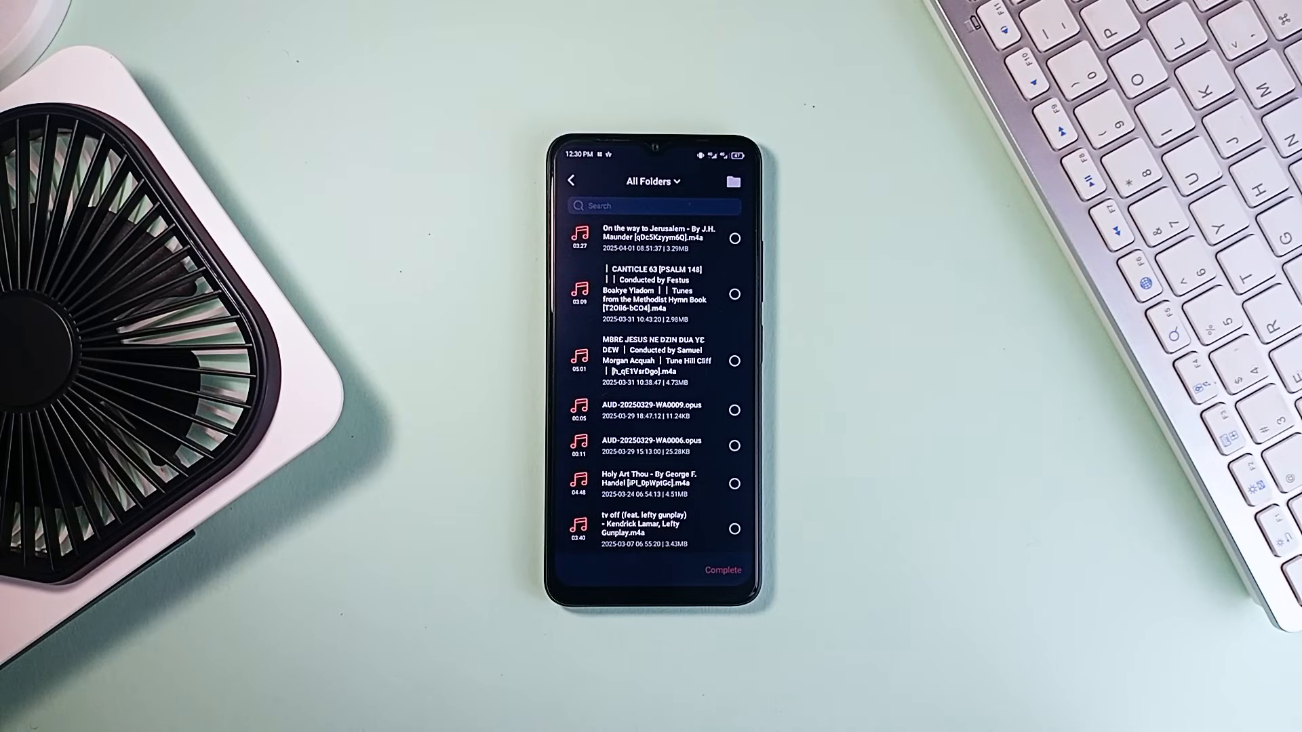
{"action": "left_click", "coordinate": [733, 529]}
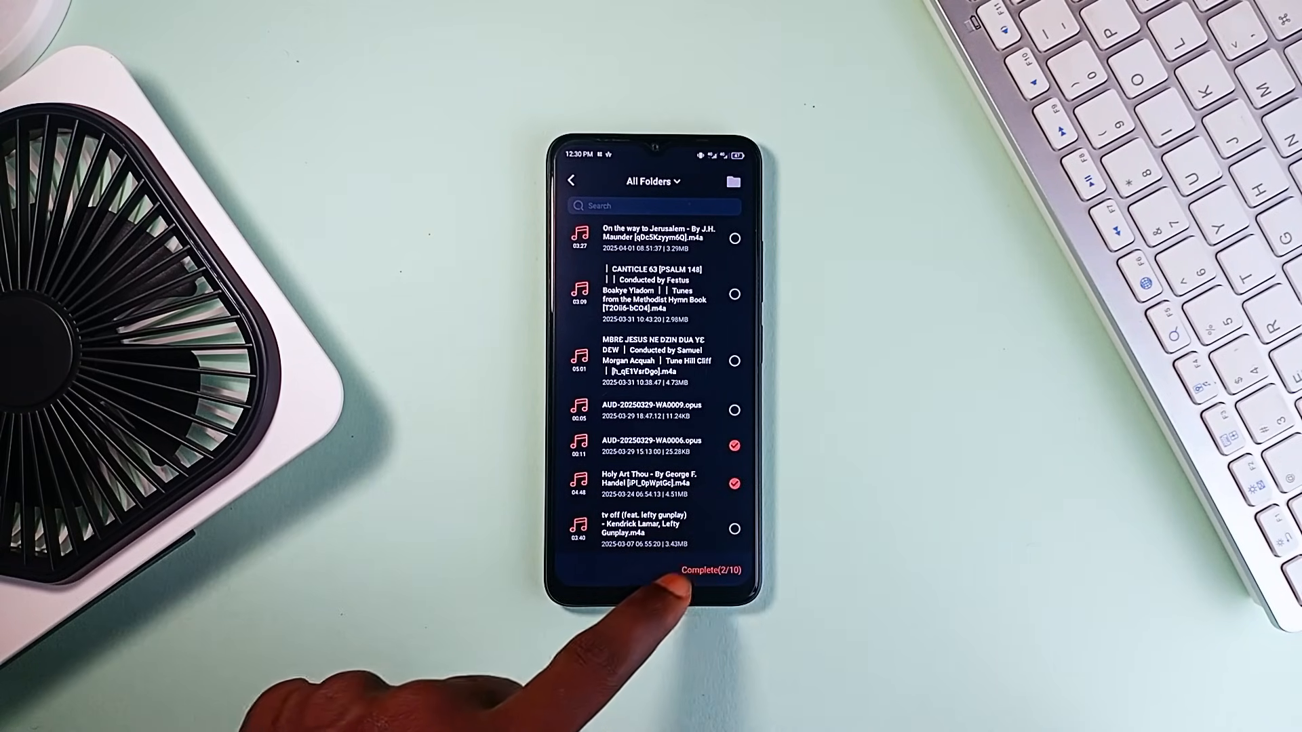
{"action": "left_click", "coordinate": [713, 570]}
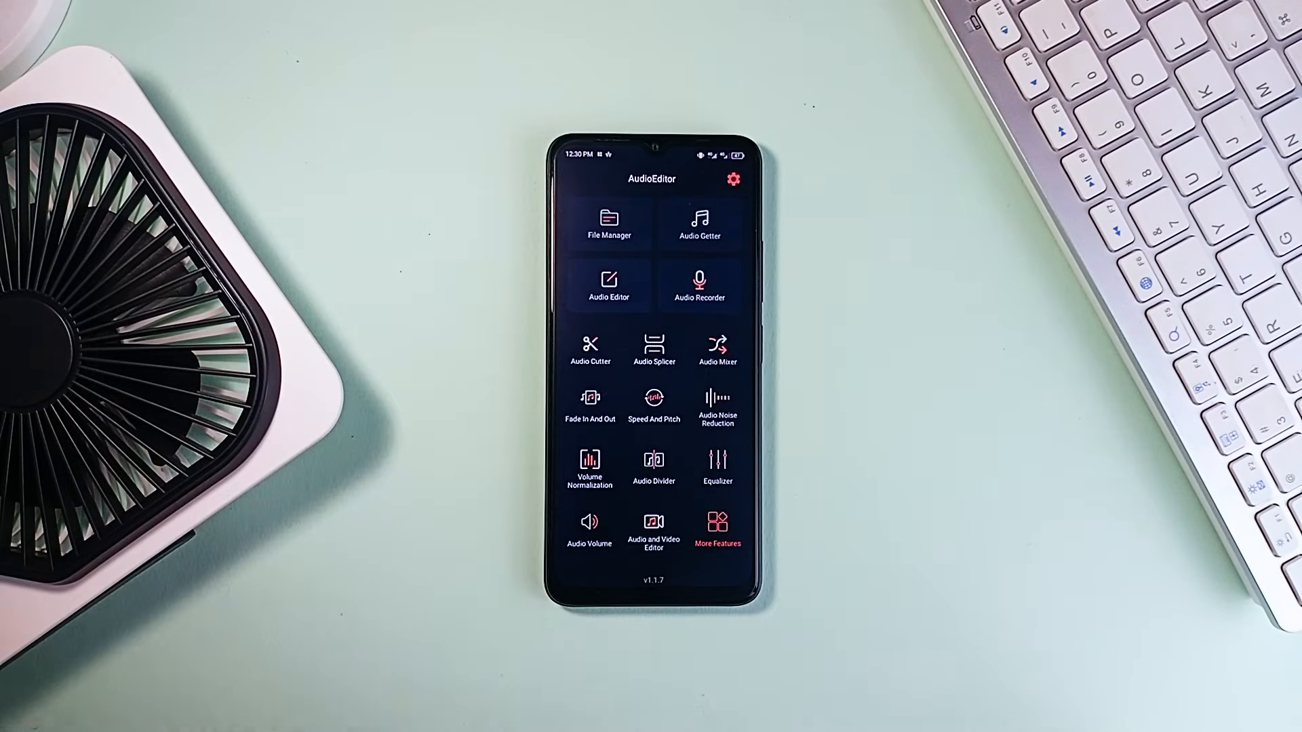
- Preview Holy Art Thou in Speed And Pitch at ×1.00 speed and +0 pitch, then return home
{"action": "left_click", "coordinate": [608, 224]}
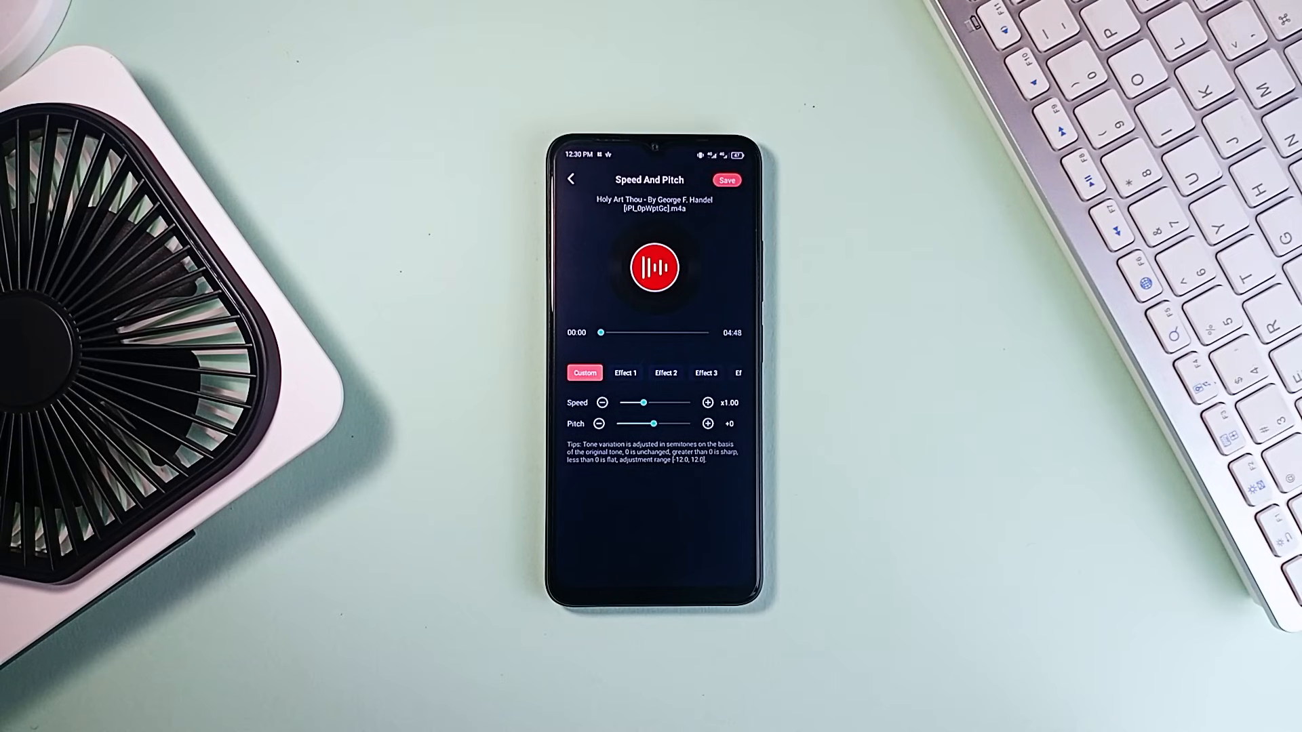
{"action": "left_click", "coordinate": [655, 267]}
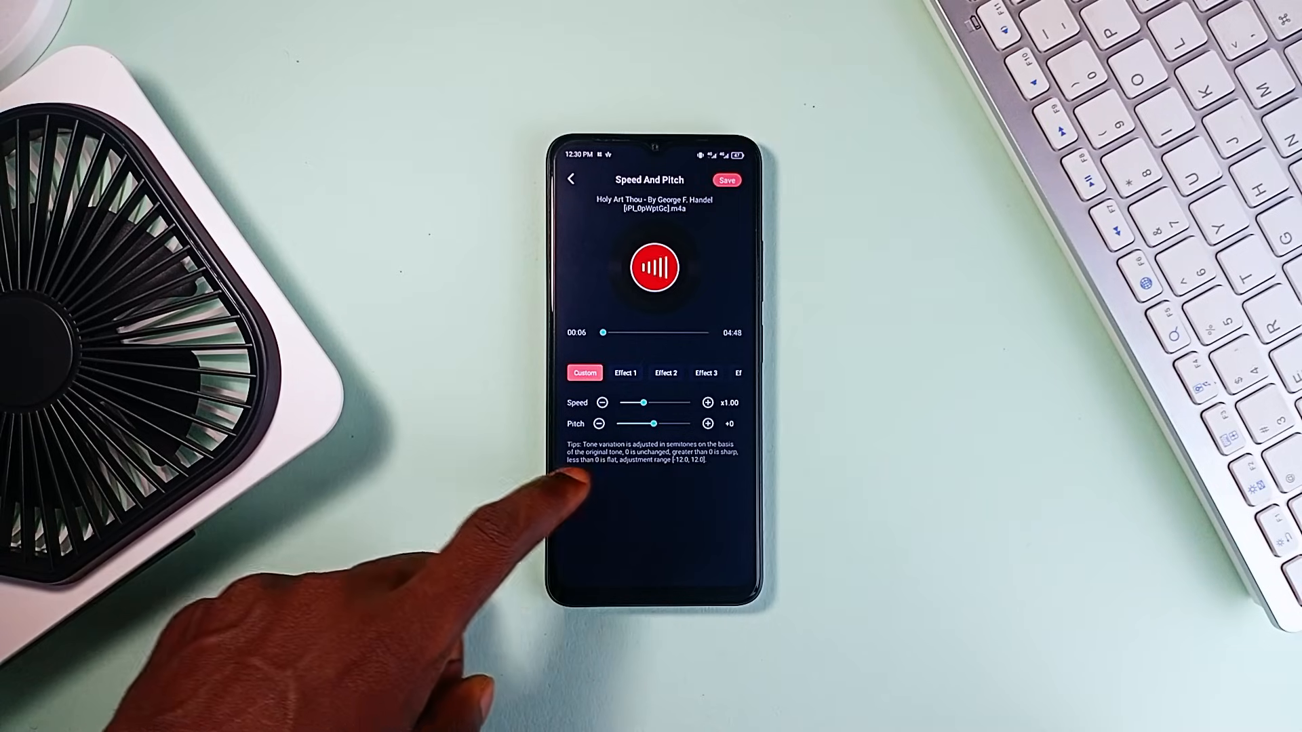
{"action": "left_click", "coordinate": [571, 179]}
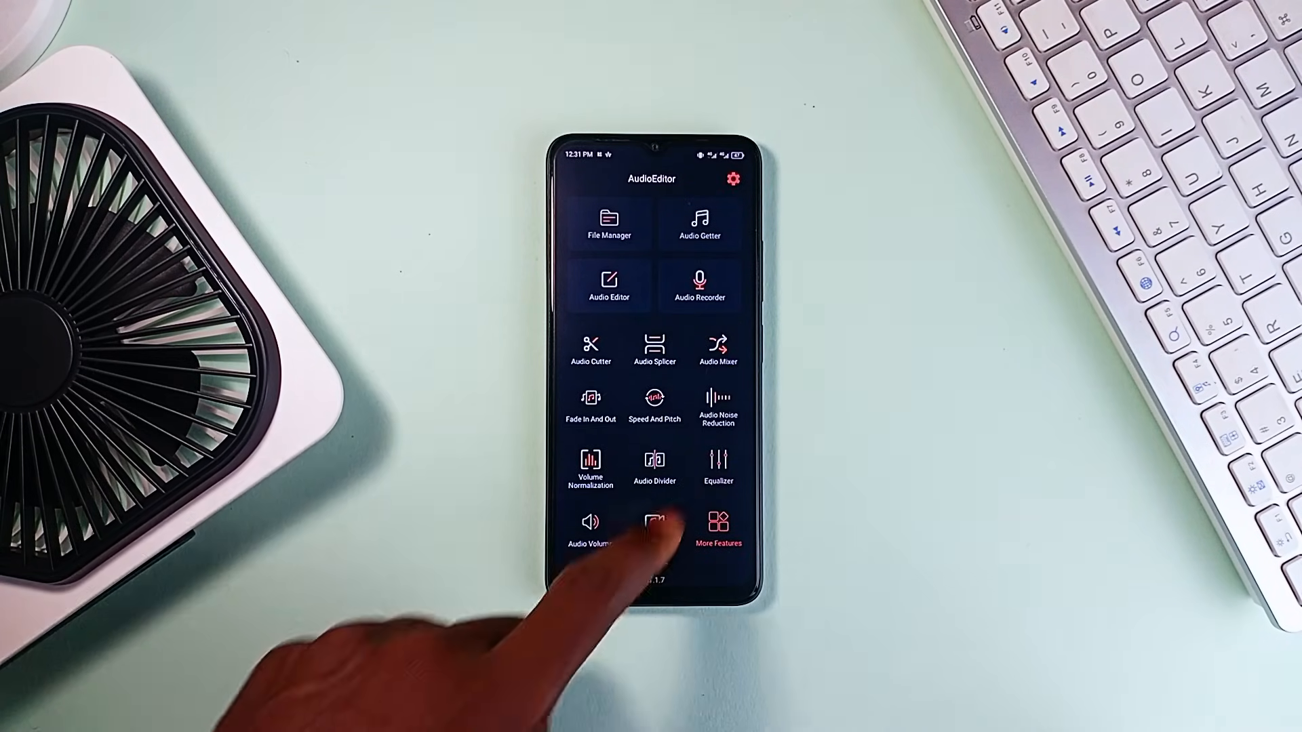
{"action": "left_click", "coordinate": [718, 531]}
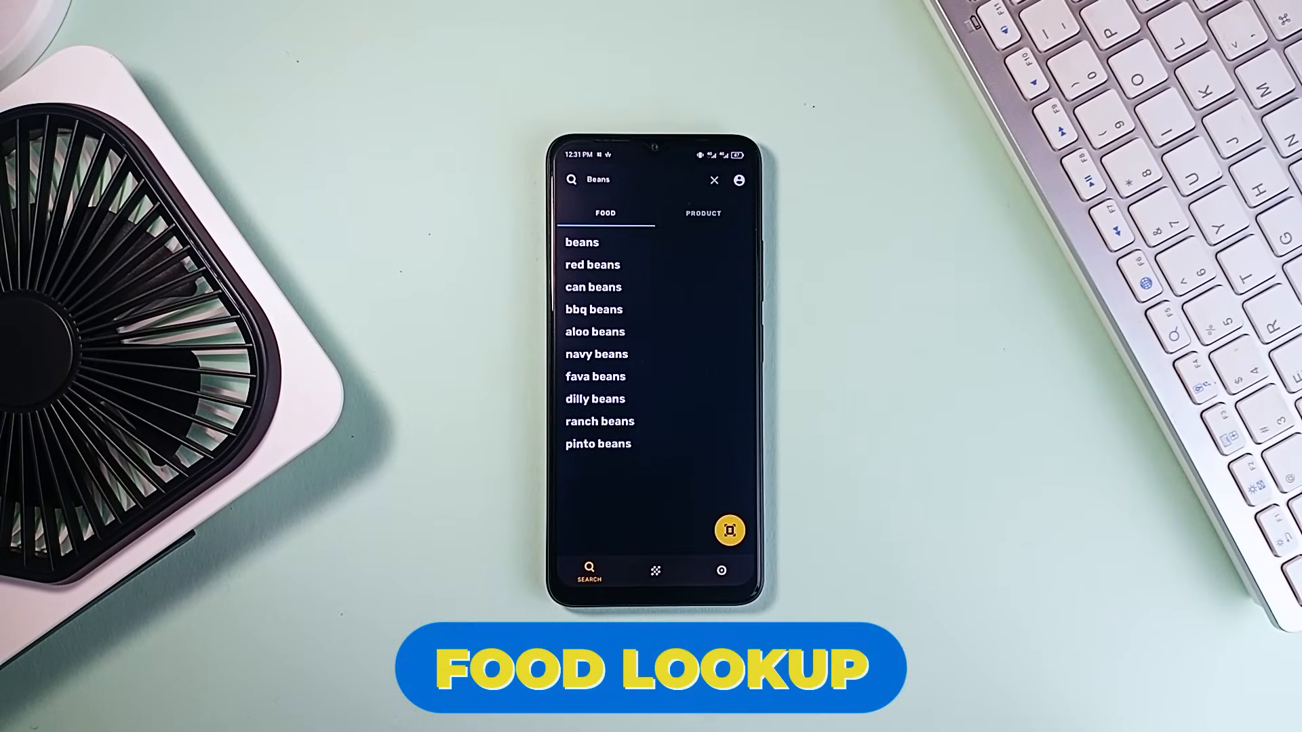
- Look up Beans and view the history listing Bean, Oats and Avocado with nutrients
{"action": "left_click", "coordinate": [655, 572]}
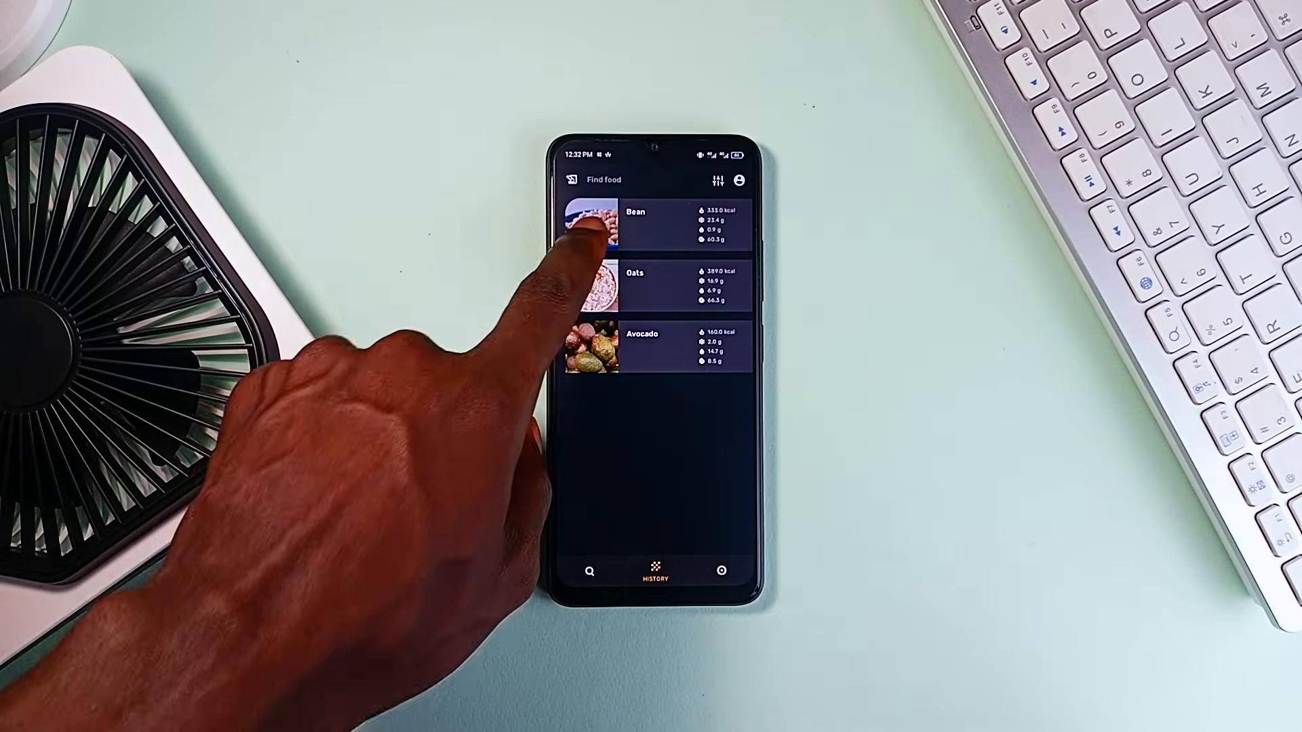
- Review the Bean nutrition details down through its nutrient figures
{"action": "left_click", "coordinate": [637, 220]}
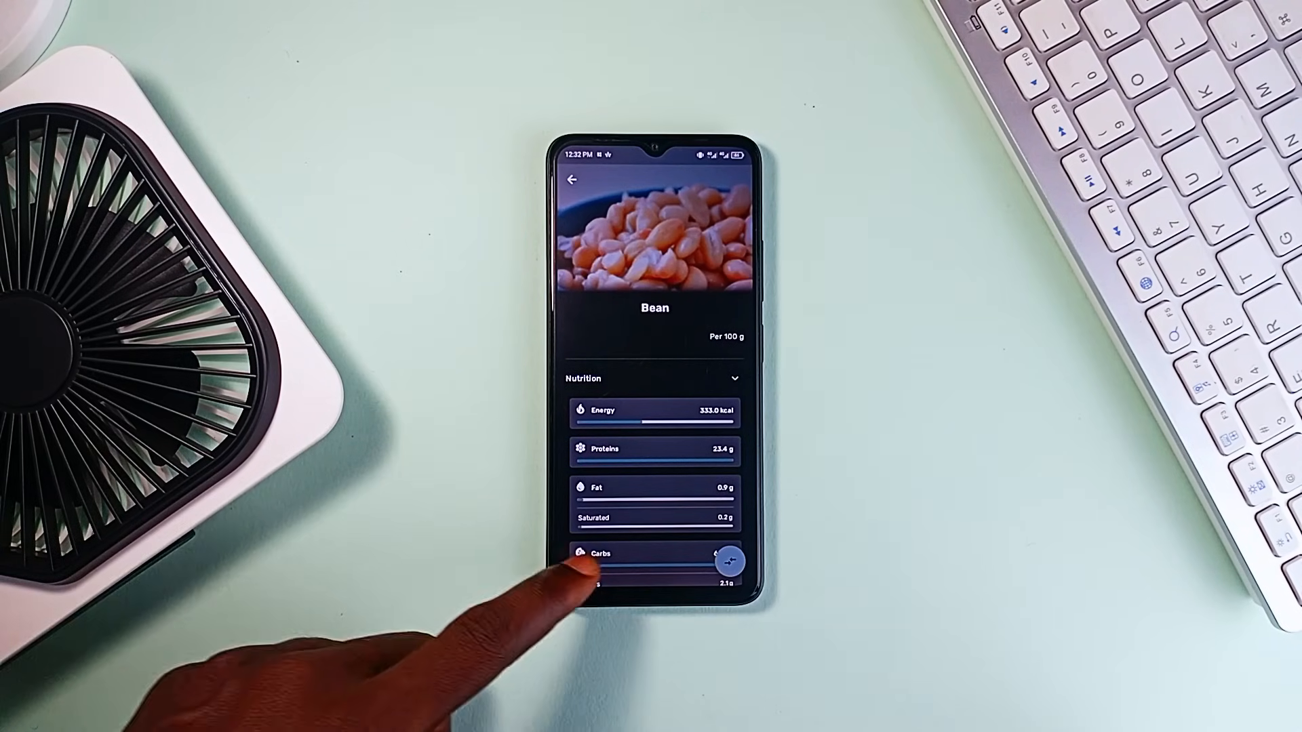
{"action": "scroll", "scroll_direction": "down", "scroll_amount": 3}
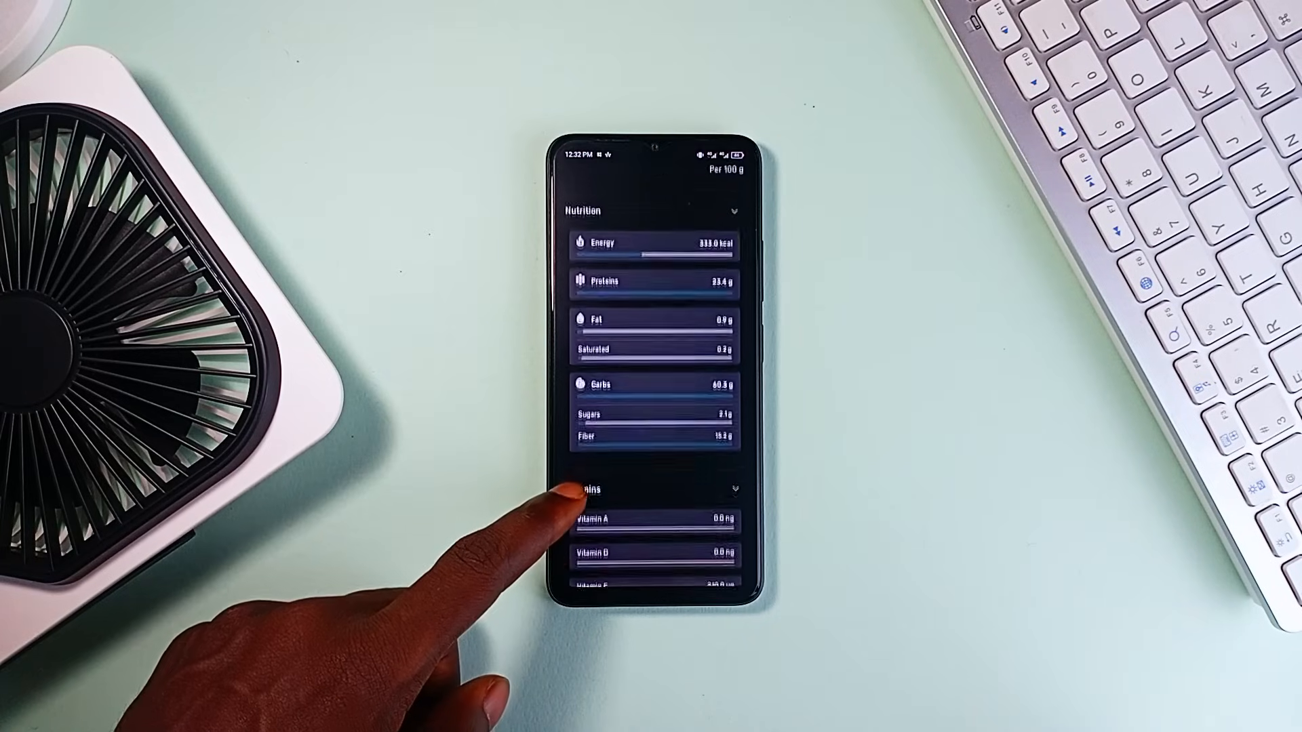
{"action": "scroll", "scroll_direction": "down", "scroll_amount": 3}
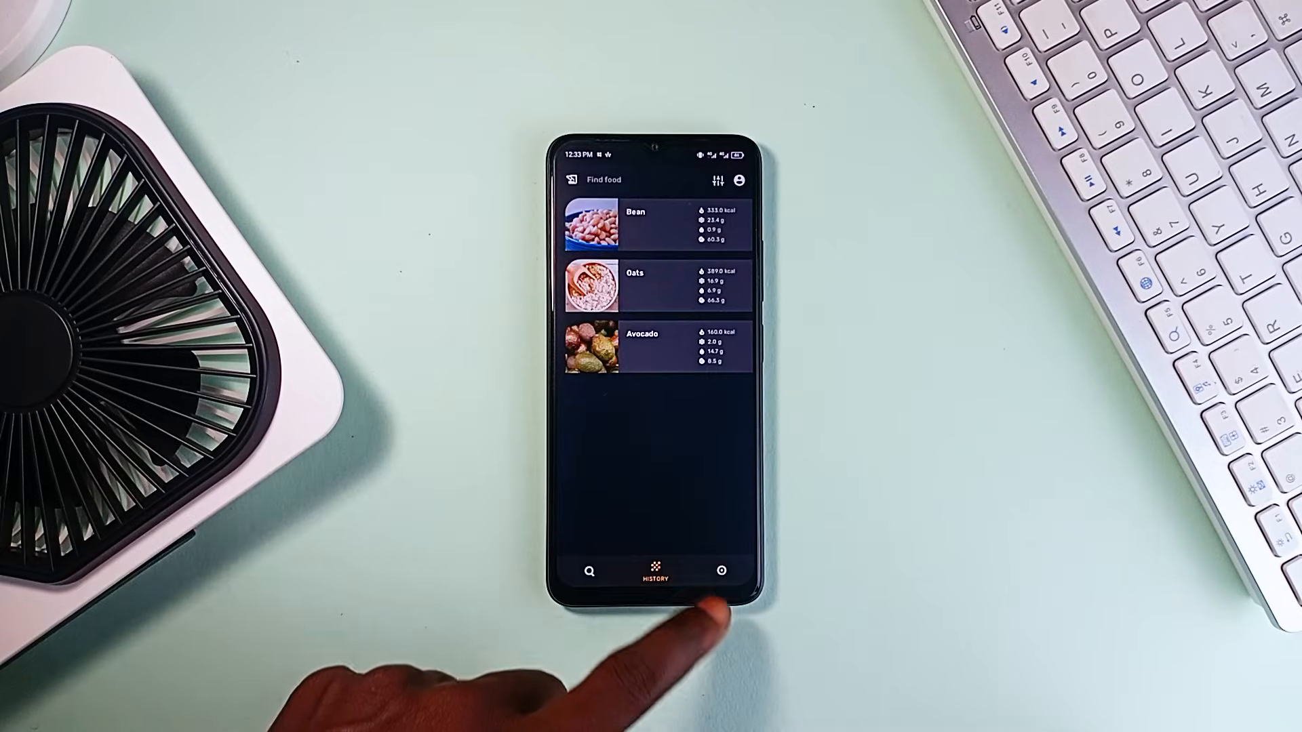
- Start creating a new meal from the Meals section
{"action": "left_click", "coordinate": [721, 571]}
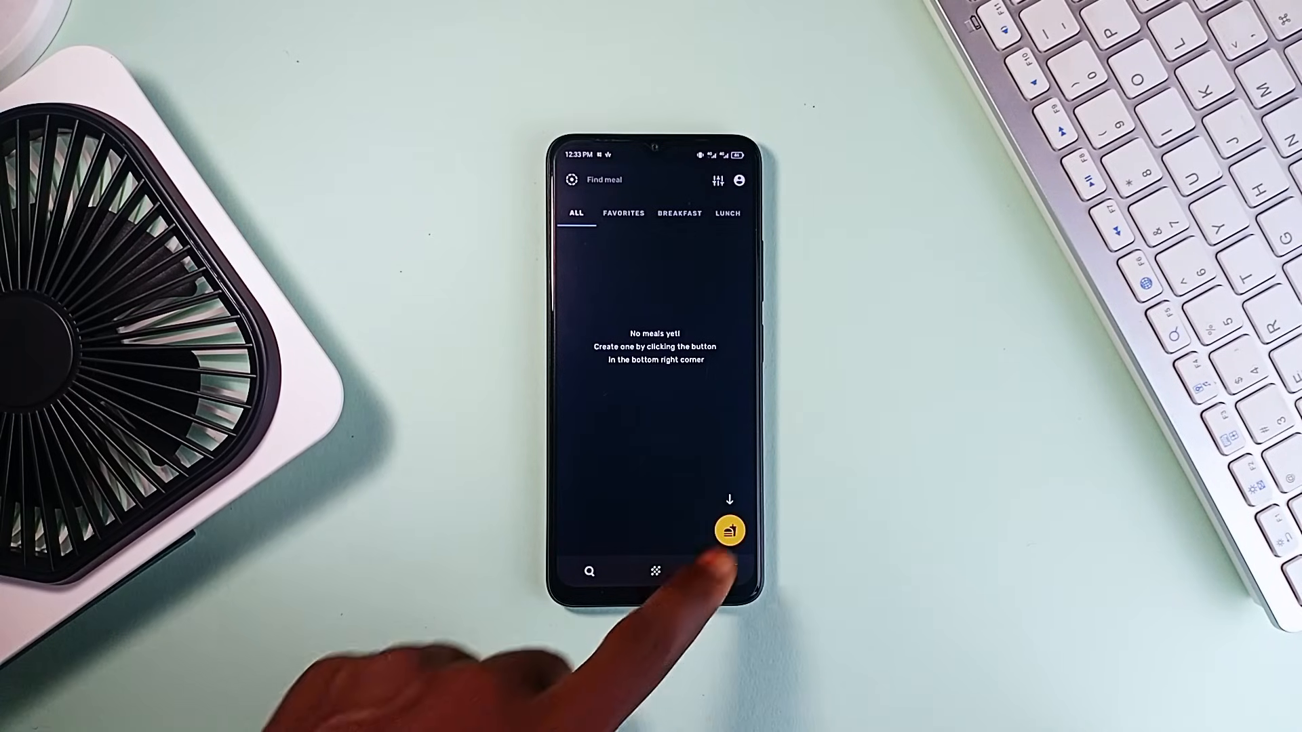
{"action": "left_click", "coordinate": [729, 530]}
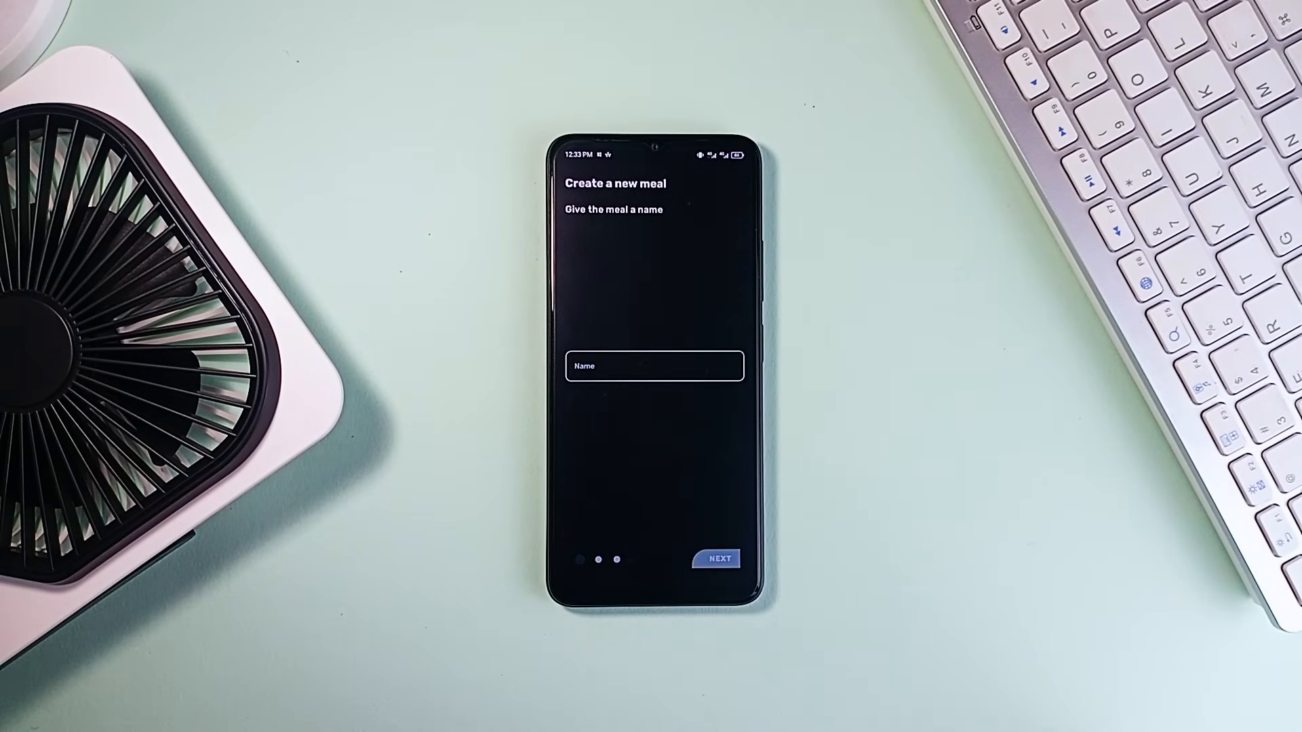